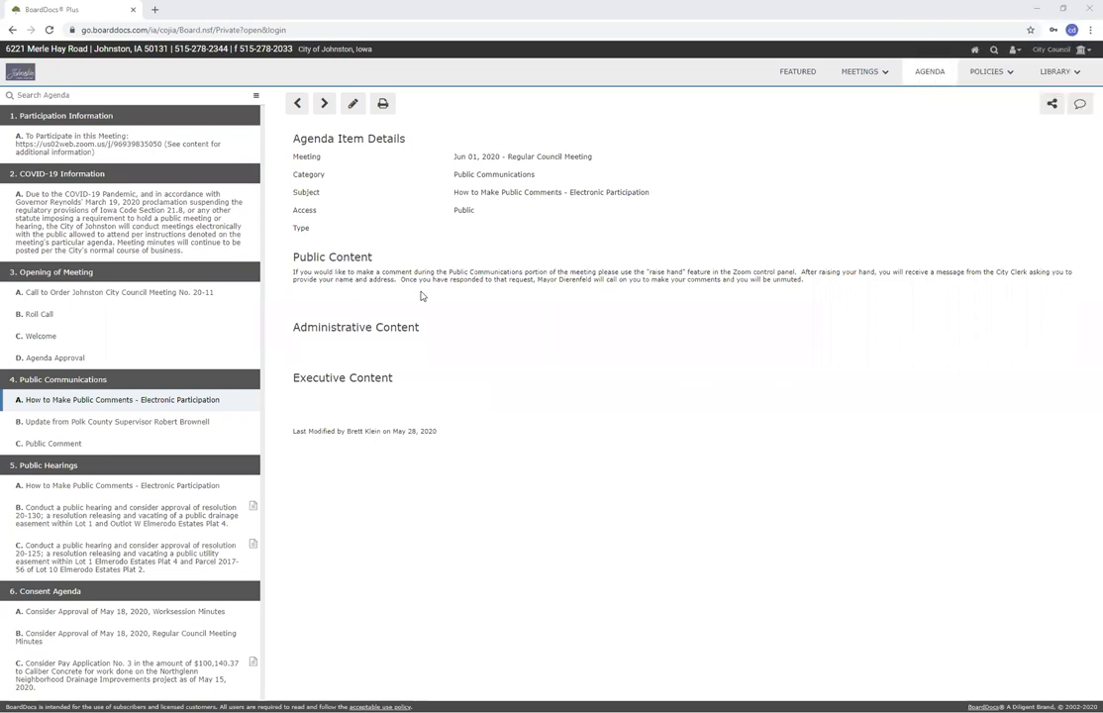
pyautogui.moveTo(638, 360)
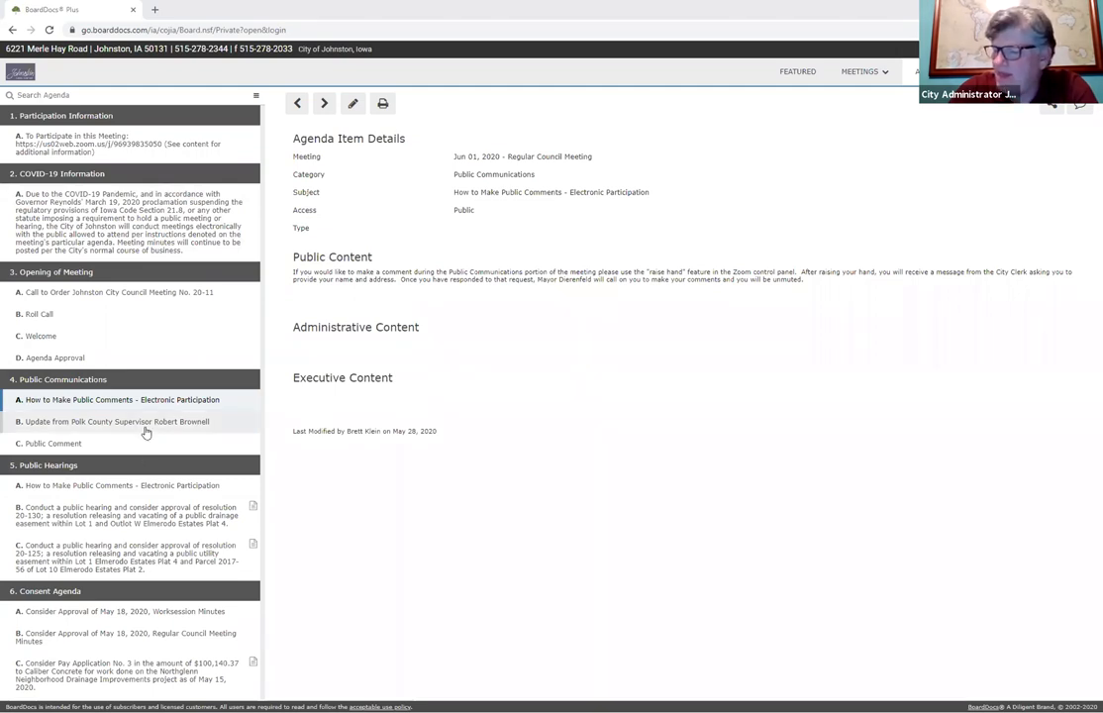
# Step: Show item 4B, the update from Polk County Supervisor Robert Brownell
pyautogui.click(115, 420)
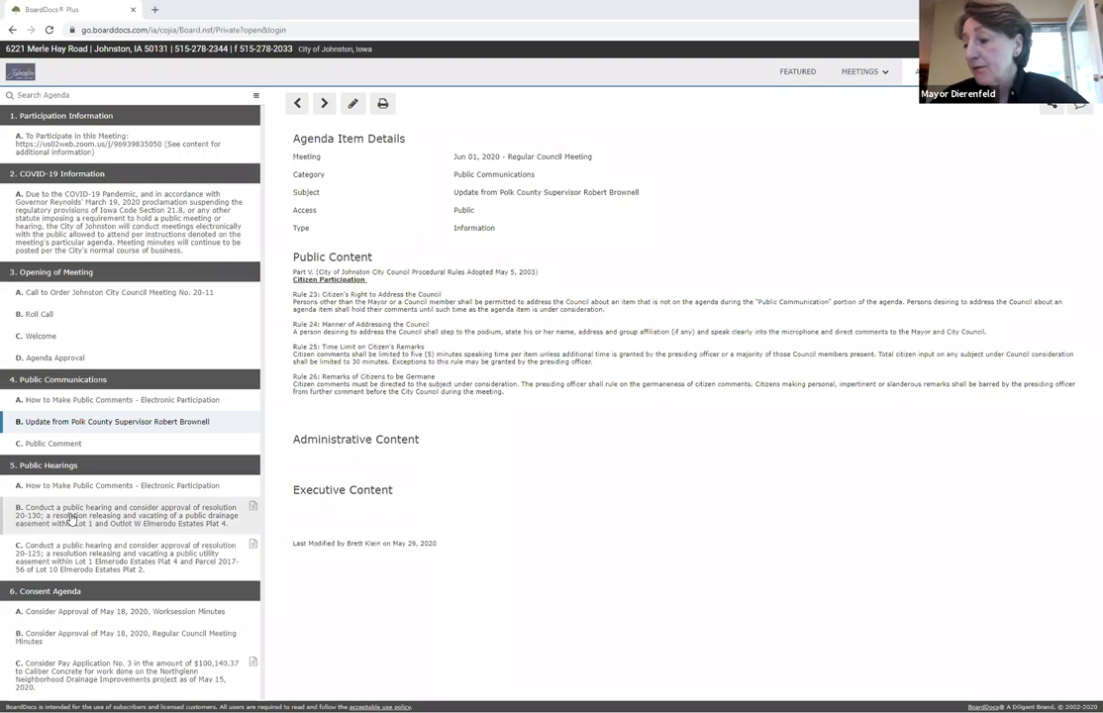
# Step: Show item 5B, the hearing on resolution 20-130 vacating the Elmendo Estates drainage easement
pyautogui.click(127, 515)
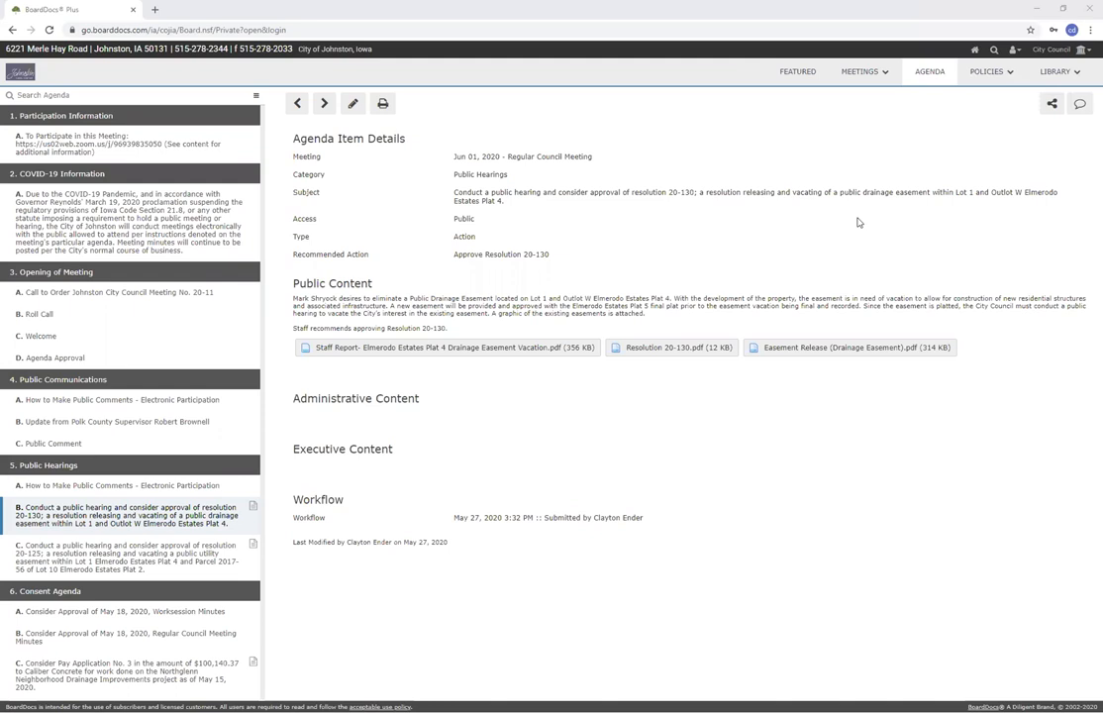
pyautogui.moveTo(789, 163)
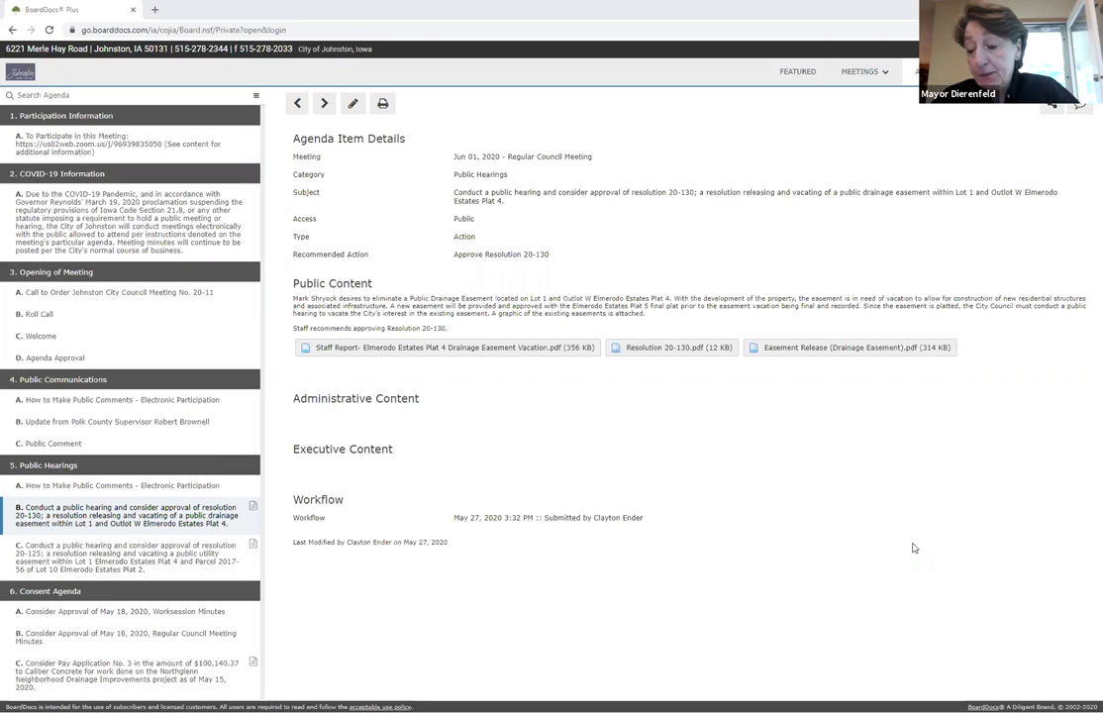
pyautogui.moveTo(721, 103)
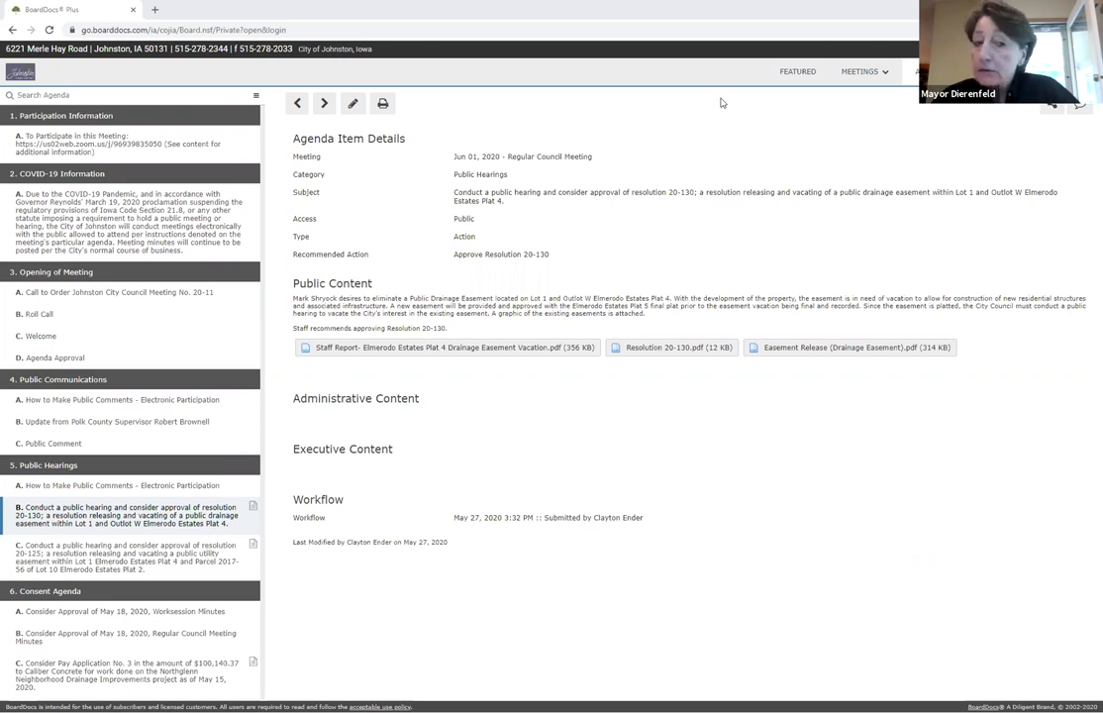
pyautogui.moveTo(269, 172)
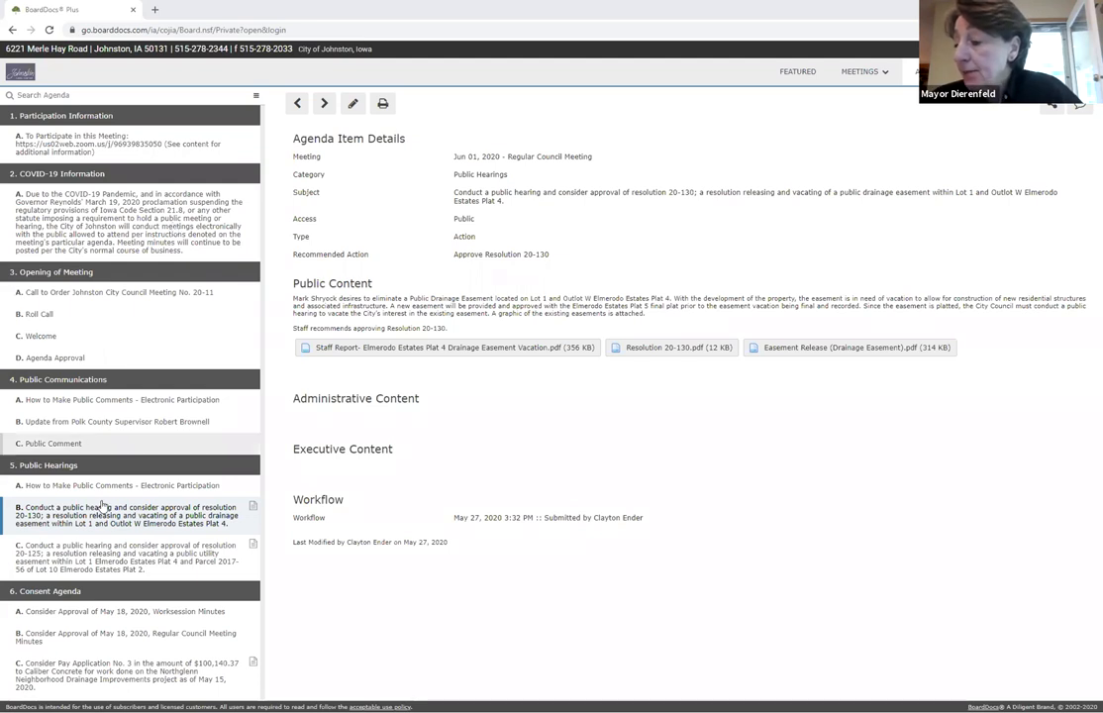
# Step: Show item 5C, the hearing on resolution 20-125 vacating a public utility easement
pyautogui.click(128, 556)
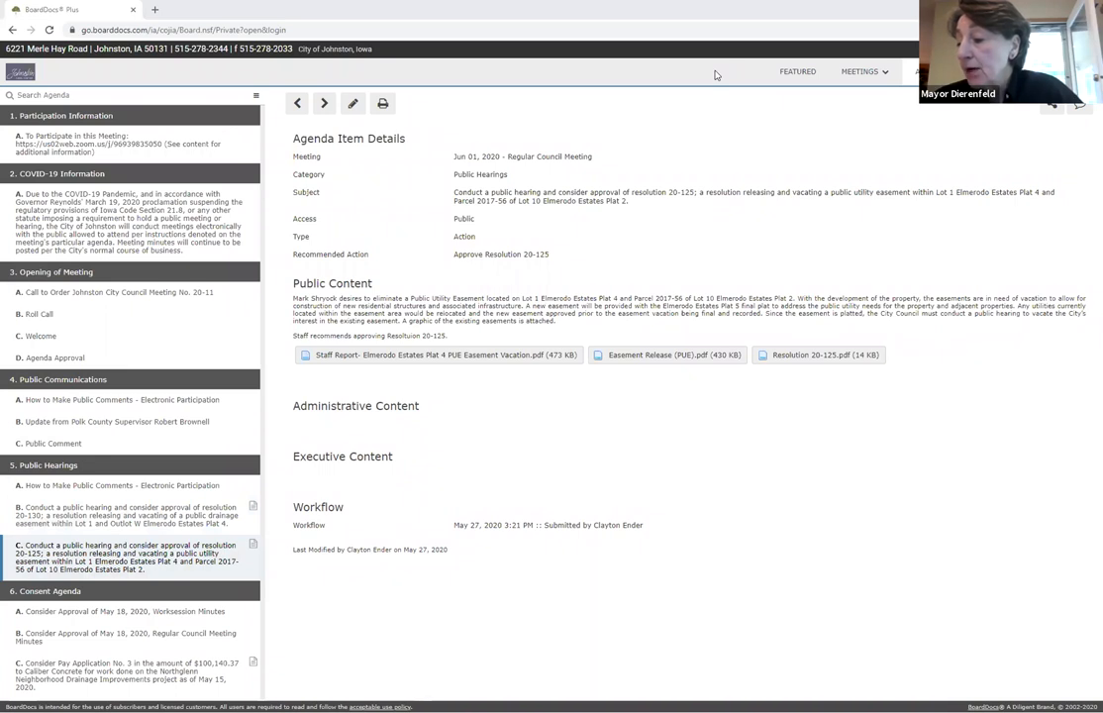
pyautogui.moveTo(745, 167)
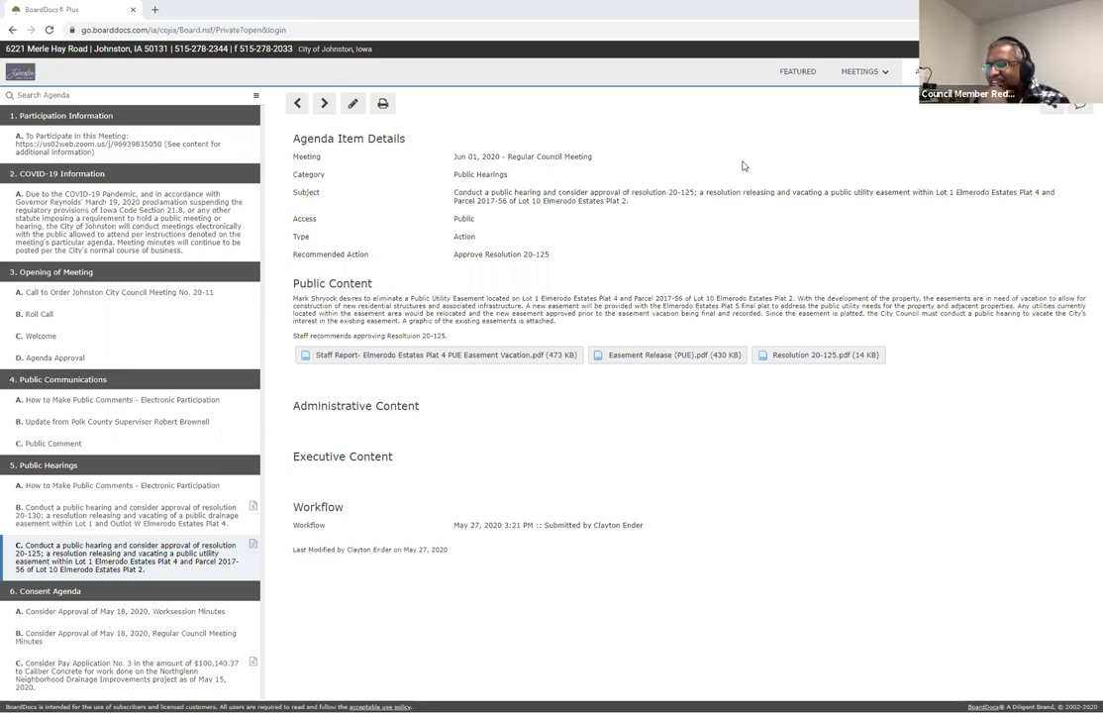
pyautogui.moveTo(733, 63)
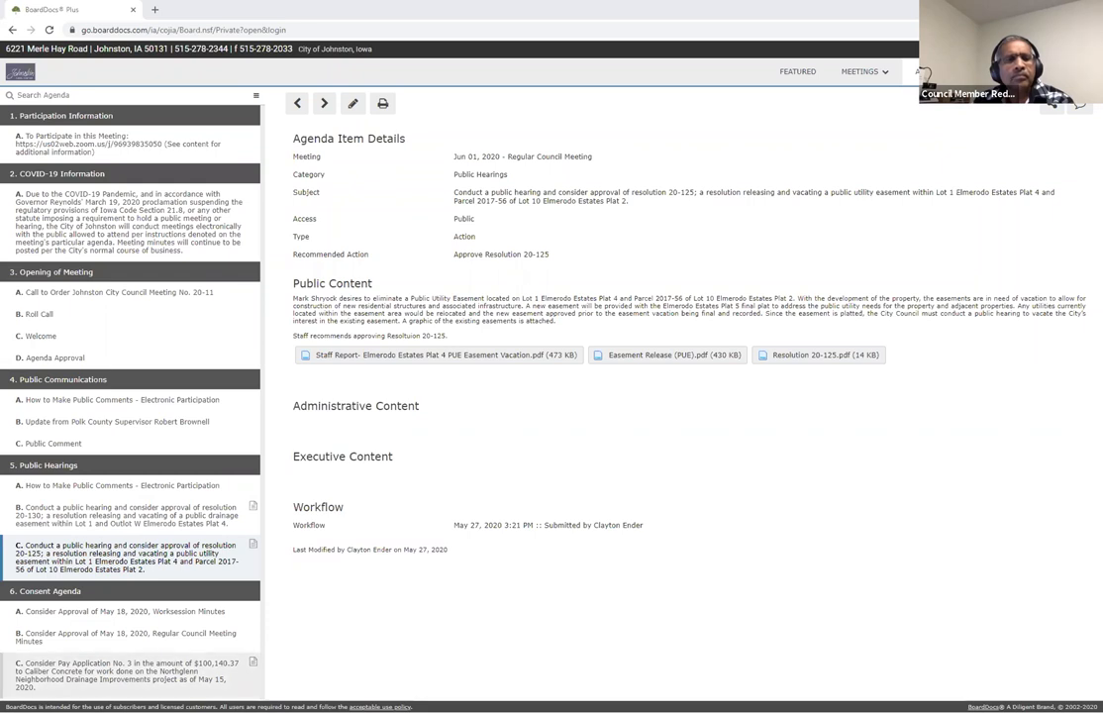
# Step: Show Non-Consent item A, Resolution 20-127 renewing the Grimes–Johnston fire department agreement
pyautogui.scroll(-3)
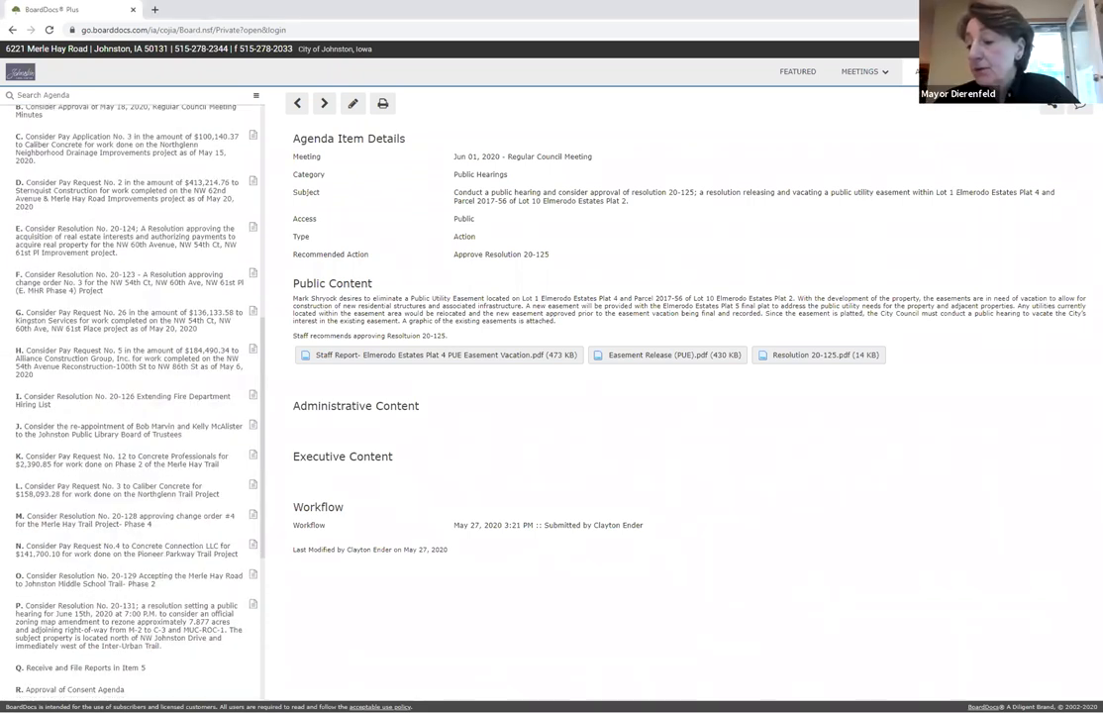
pyautogui.scroll(-3)
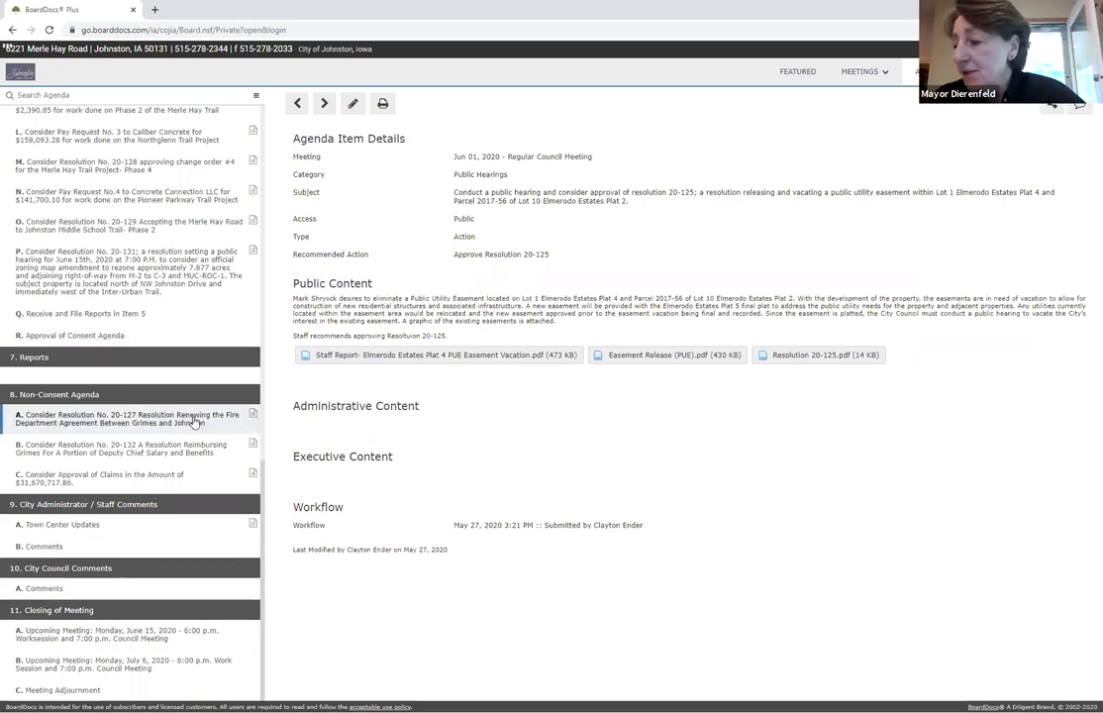
pyautogui.click(126, 418)
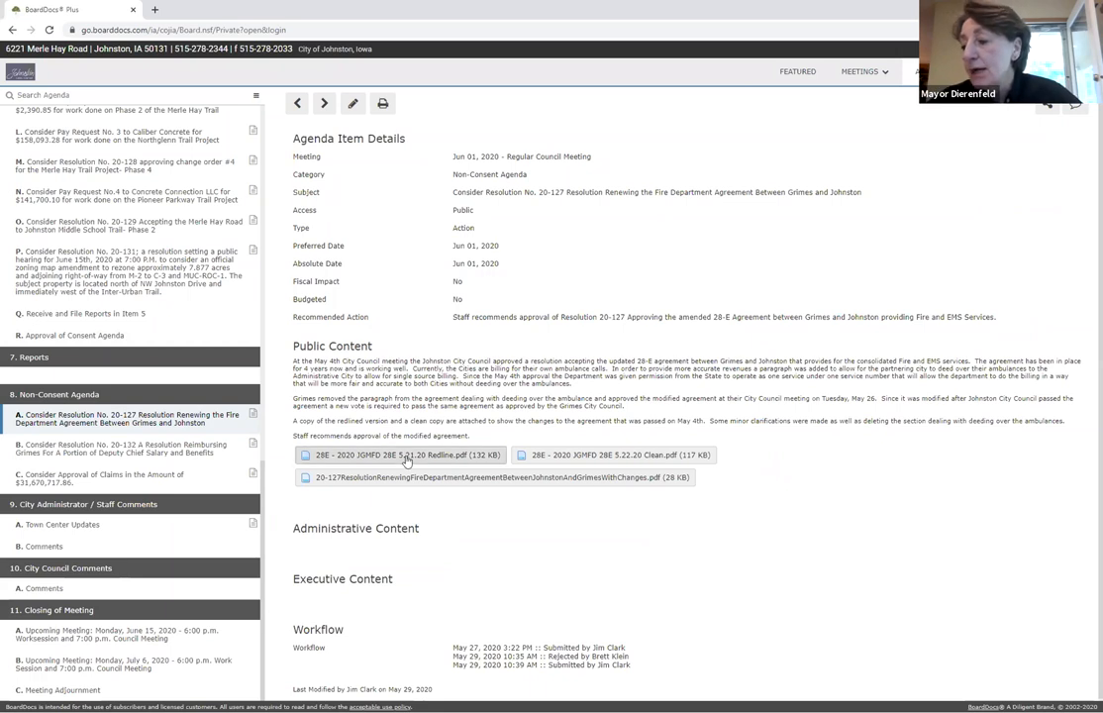
# Step: View the 2020 JMFD 28E redline PDF down to section IX on a consolidated fire department
pyautogui.click(400, 454)
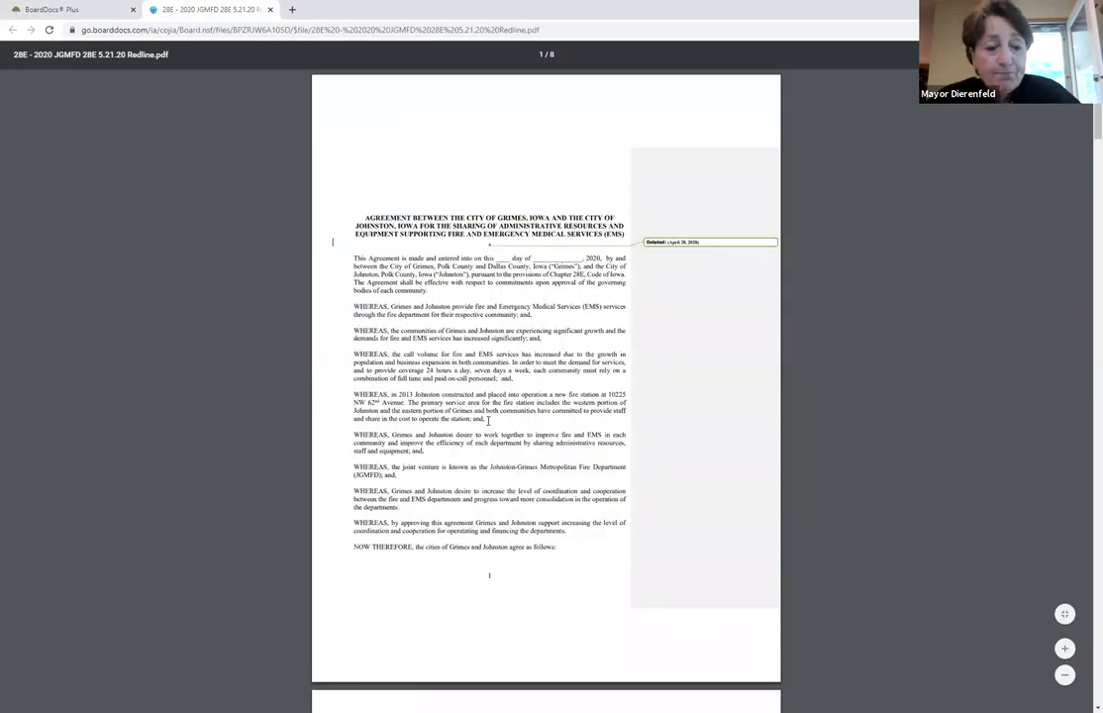
pyautogui.scroll(-3)
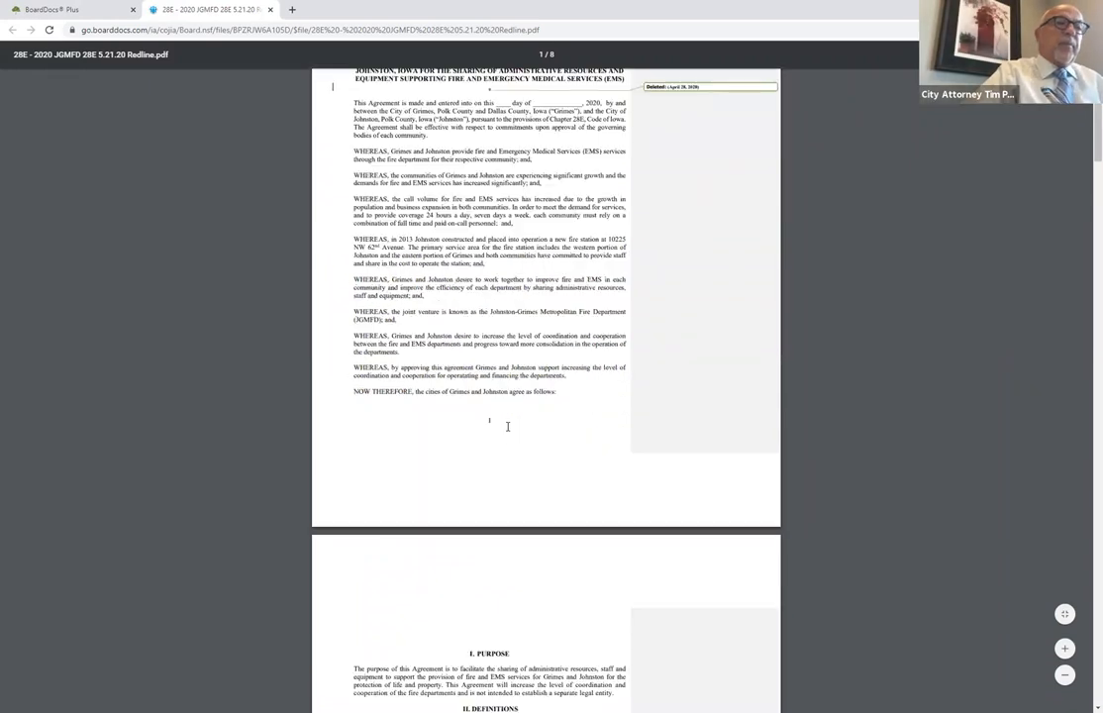
pyautogui.scroll(-3)
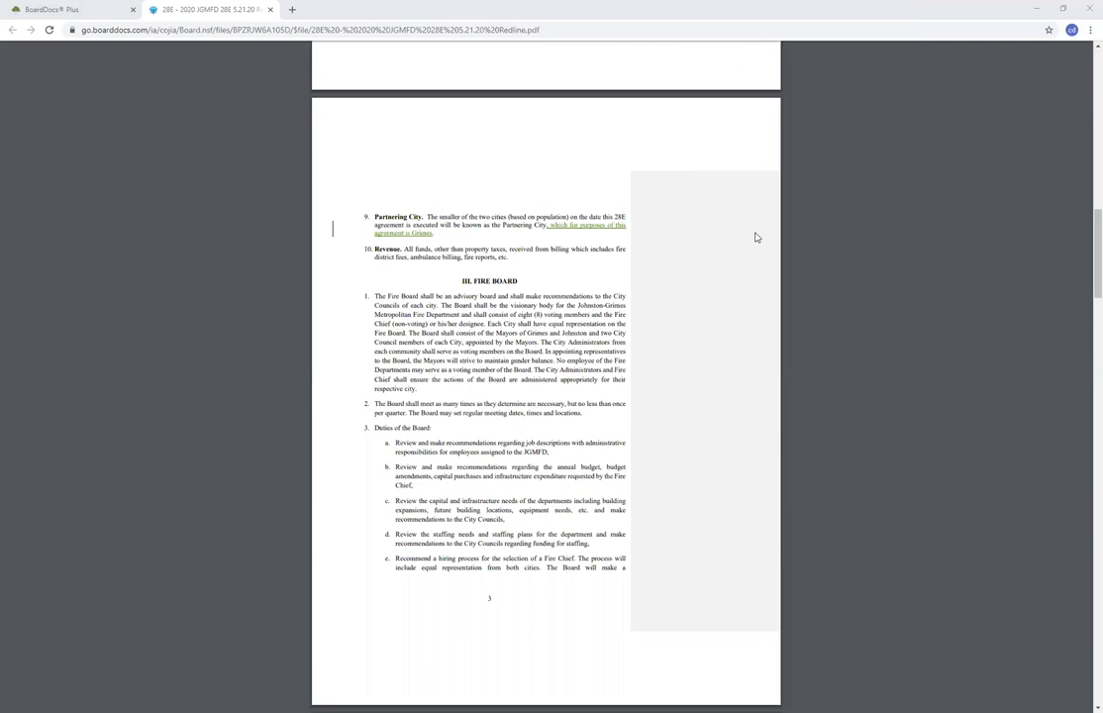
pyautogui.moveTo(769, 196)
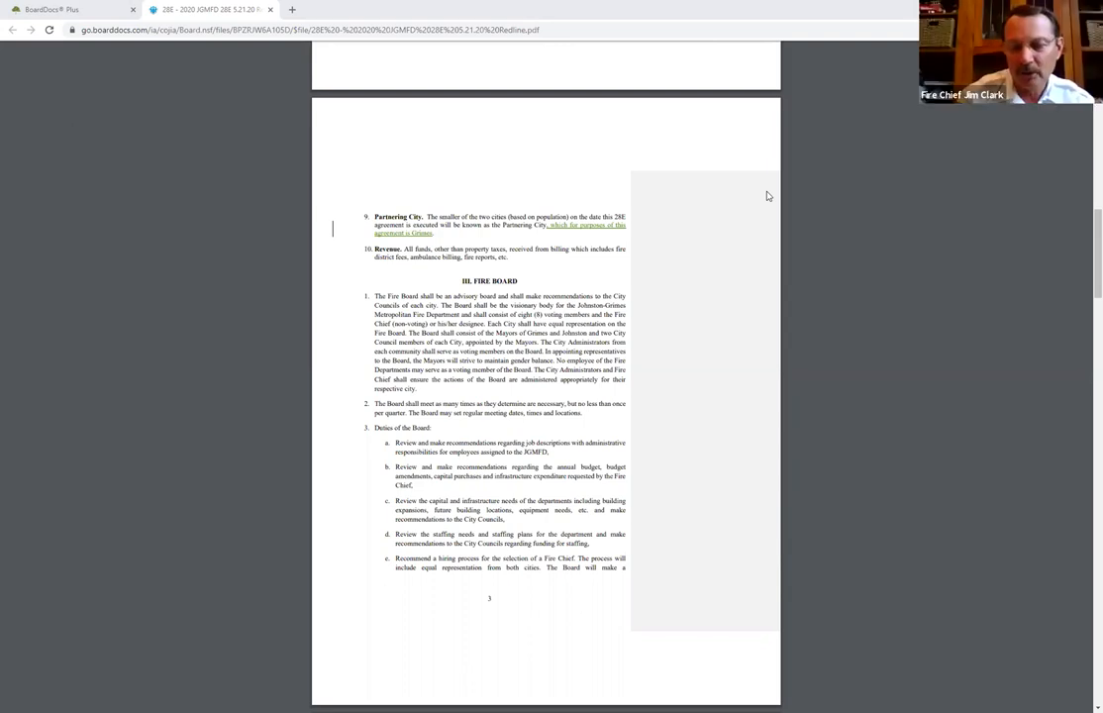
pyautogui.moveTo(710, 277)
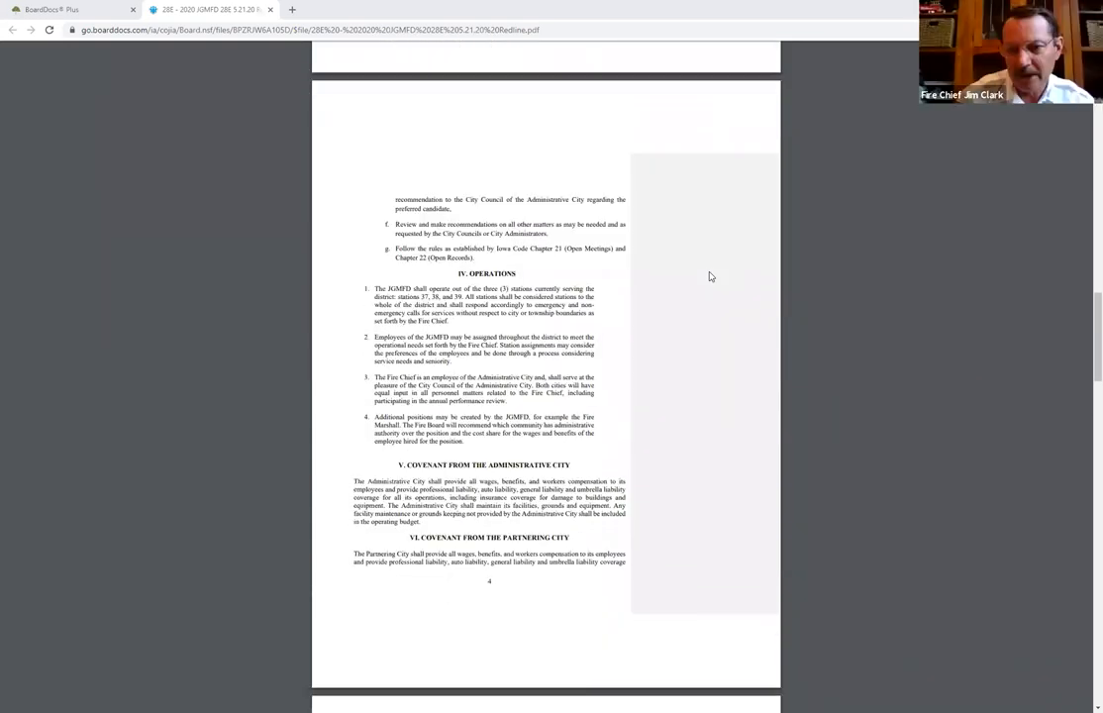
pyautogui.scroll(-3)
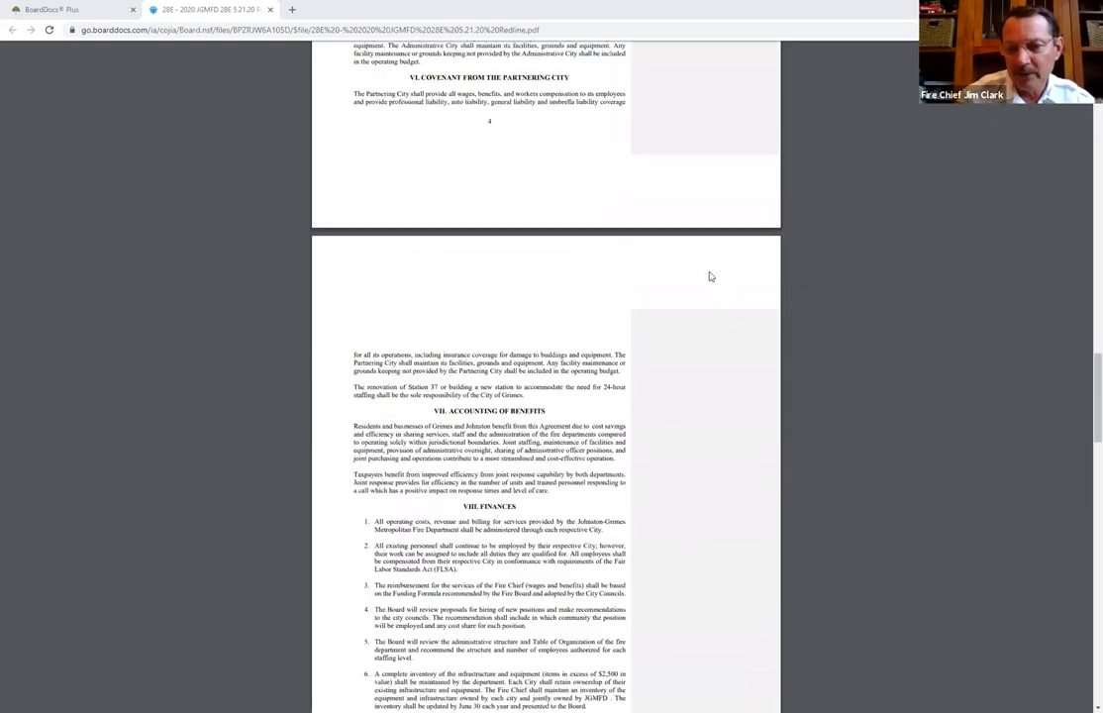
pyautogui.scroll(-3)
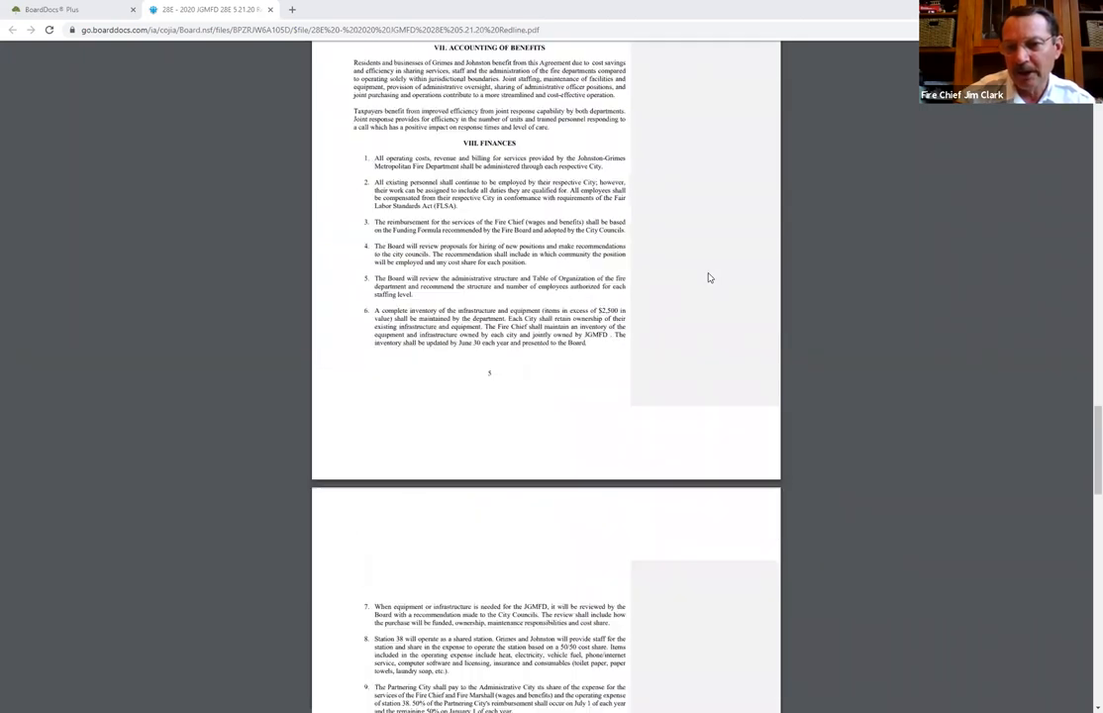
pyautogui.scroll(-3)
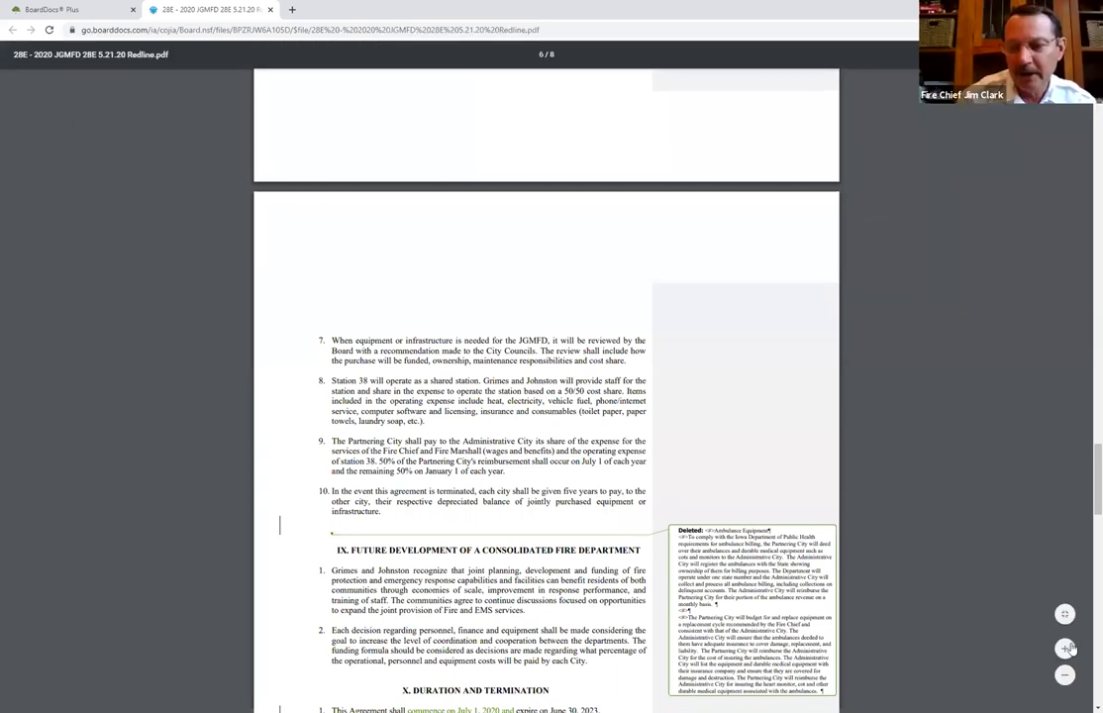
pyautogui.rightClick(1066, 650)
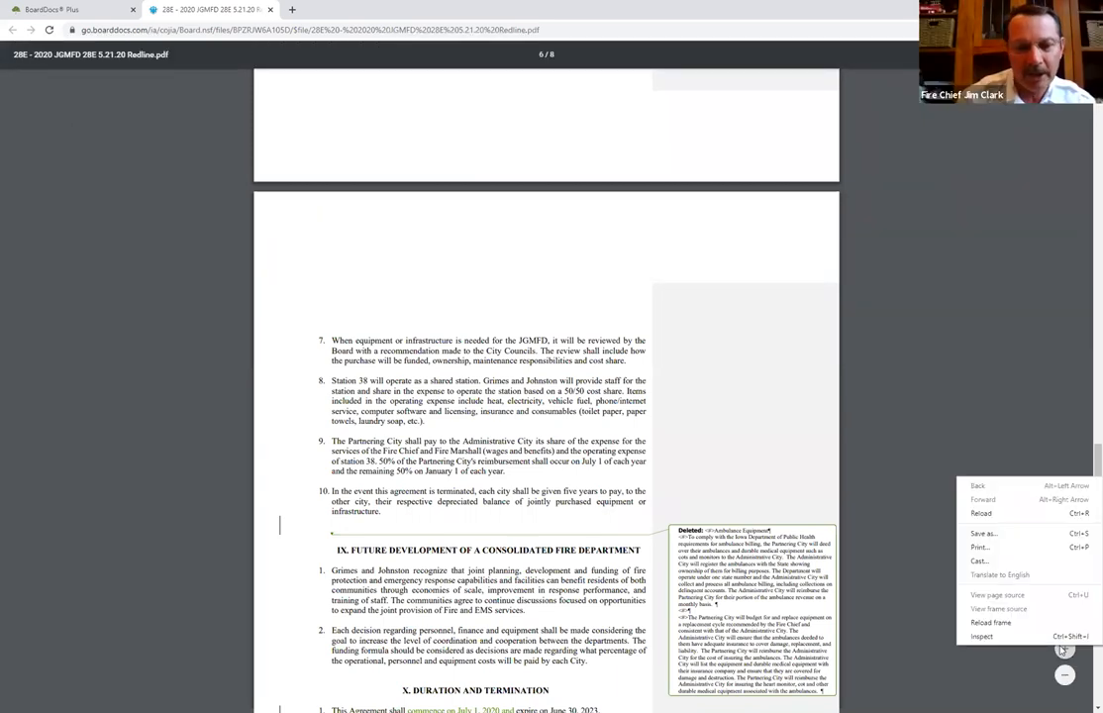
pyautogui.click(1066, 650)
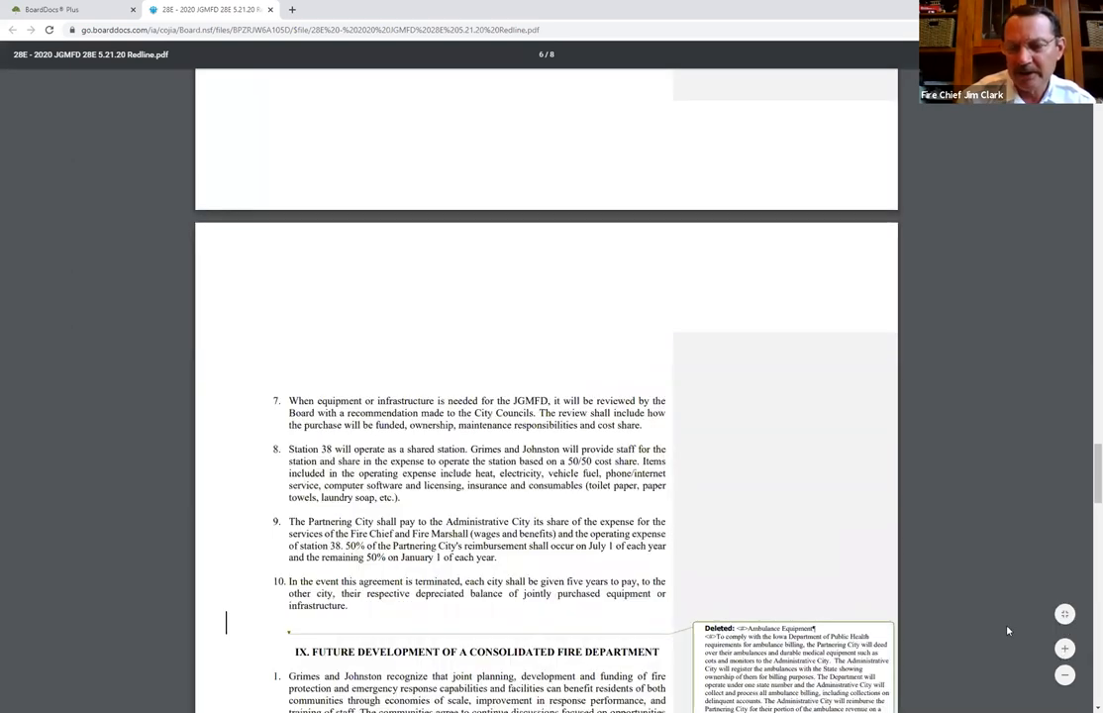
pyautogui.scroll(-3)
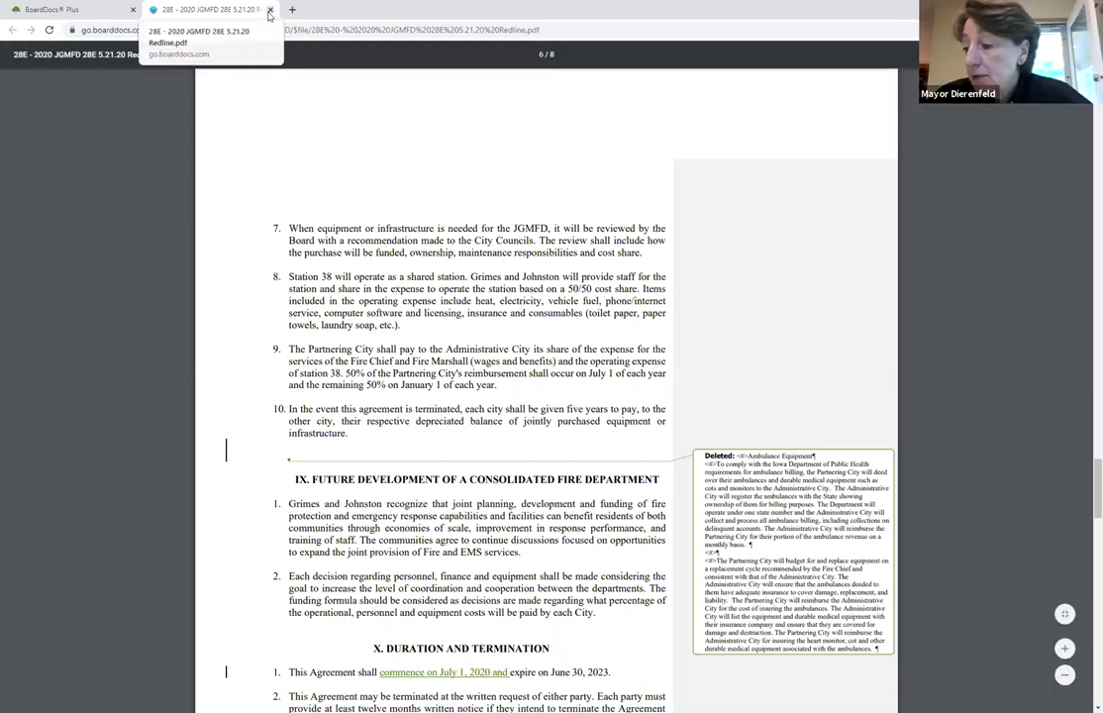
# Step: Return to the BoardDocs tab showing the Resolution 20-127 item details
pyautogui.click(269, 8)
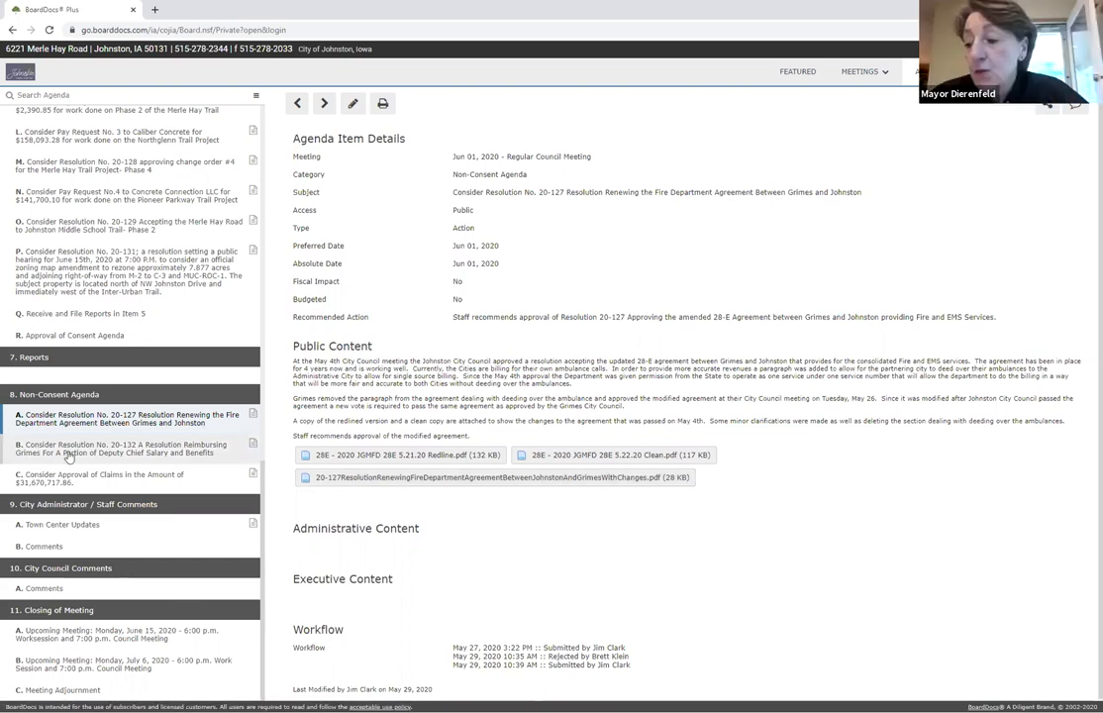
# Step: Show Non-Consent item B, Resolution 20-132 reimbursing Grimes for the Deputy Chief's salary and benefits
pyautogui.click(119, 448)
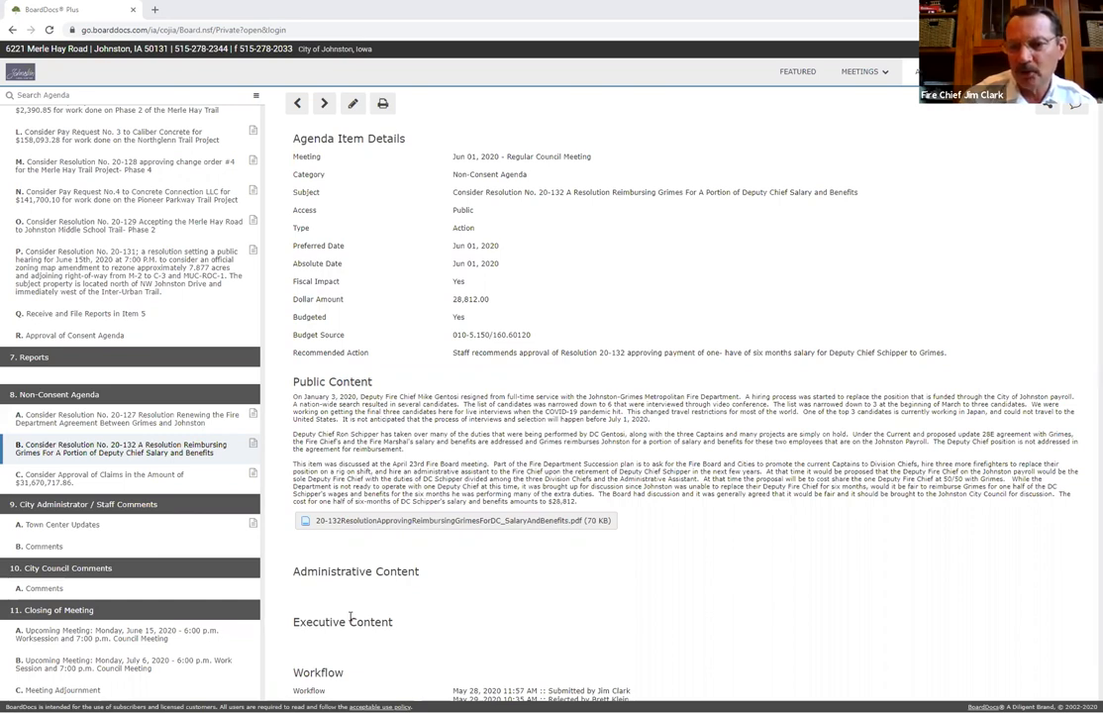
pyautogui.moveTo(351, 616)
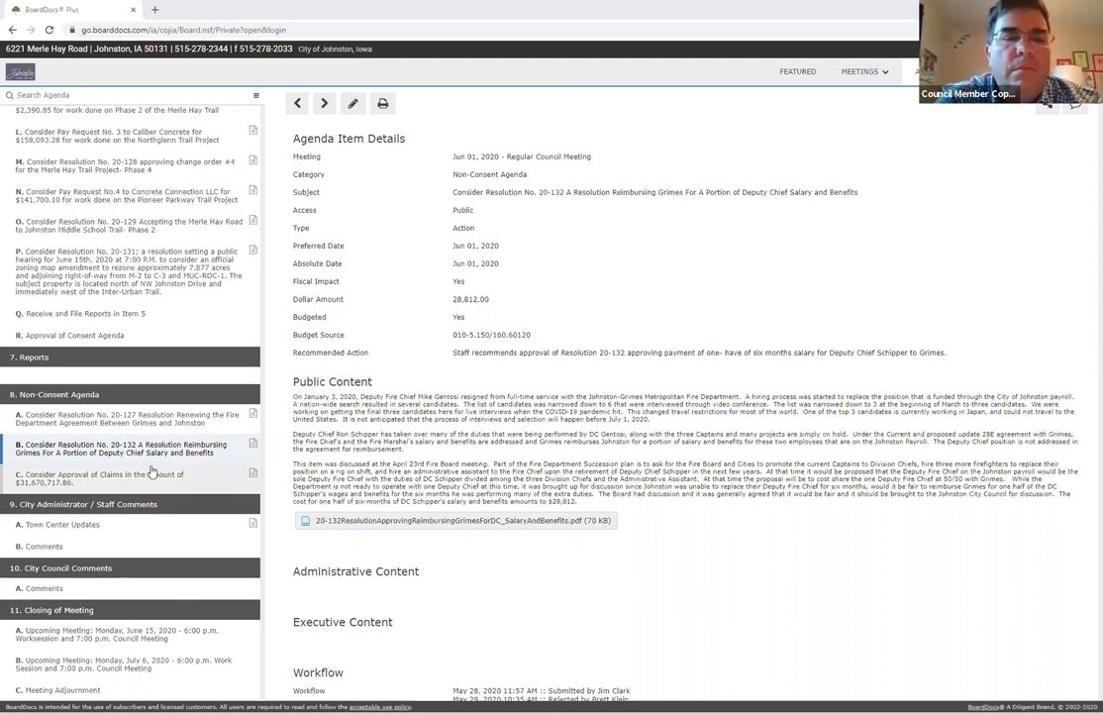
# Step: Show Non-Consent item C, approval of claims totaling $31,670,717.86
pyautogui.click(128, 477)
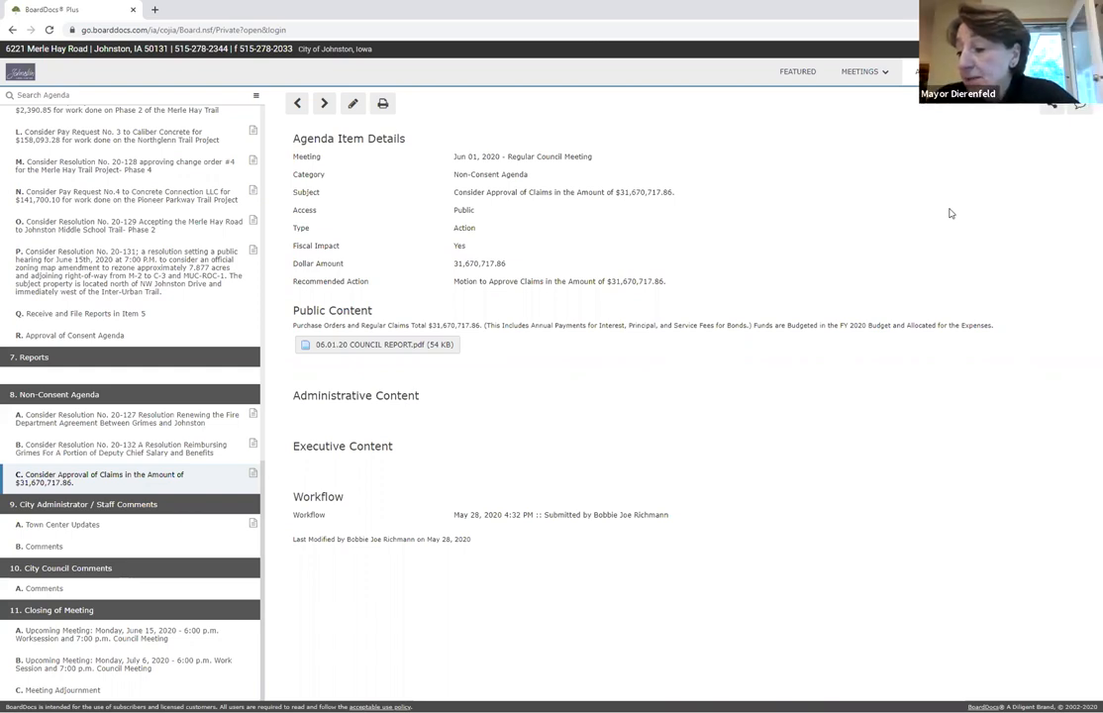
pyautogui.moveTo(75, 547)
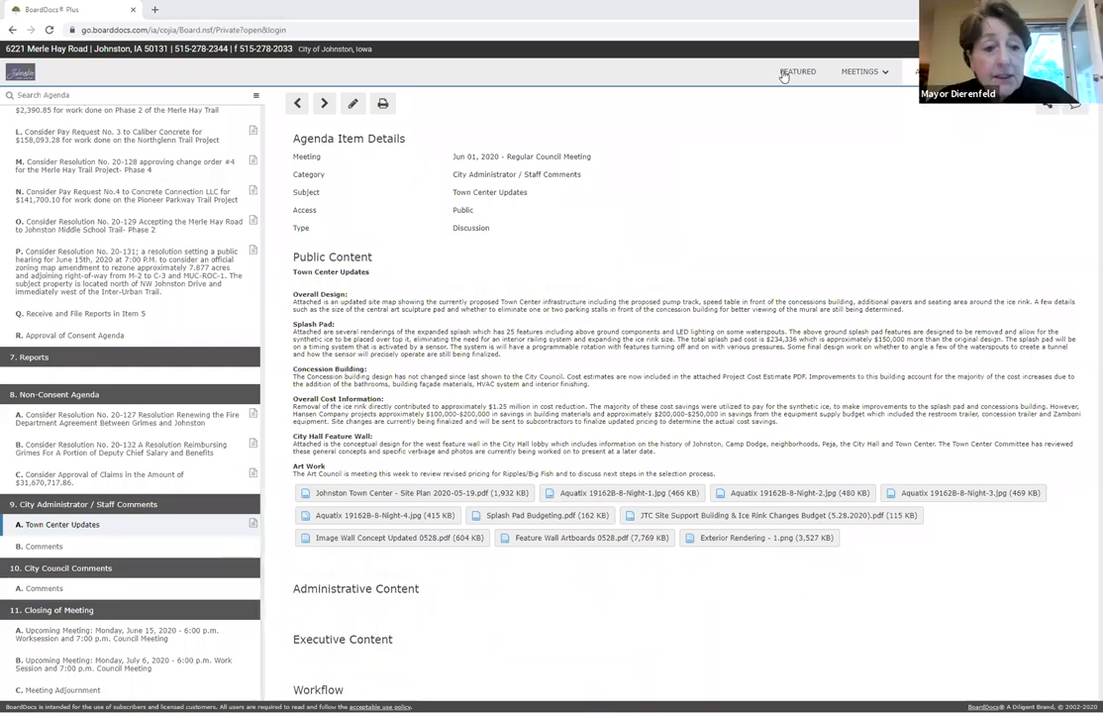
pyautogui.moveTo(797, 119)
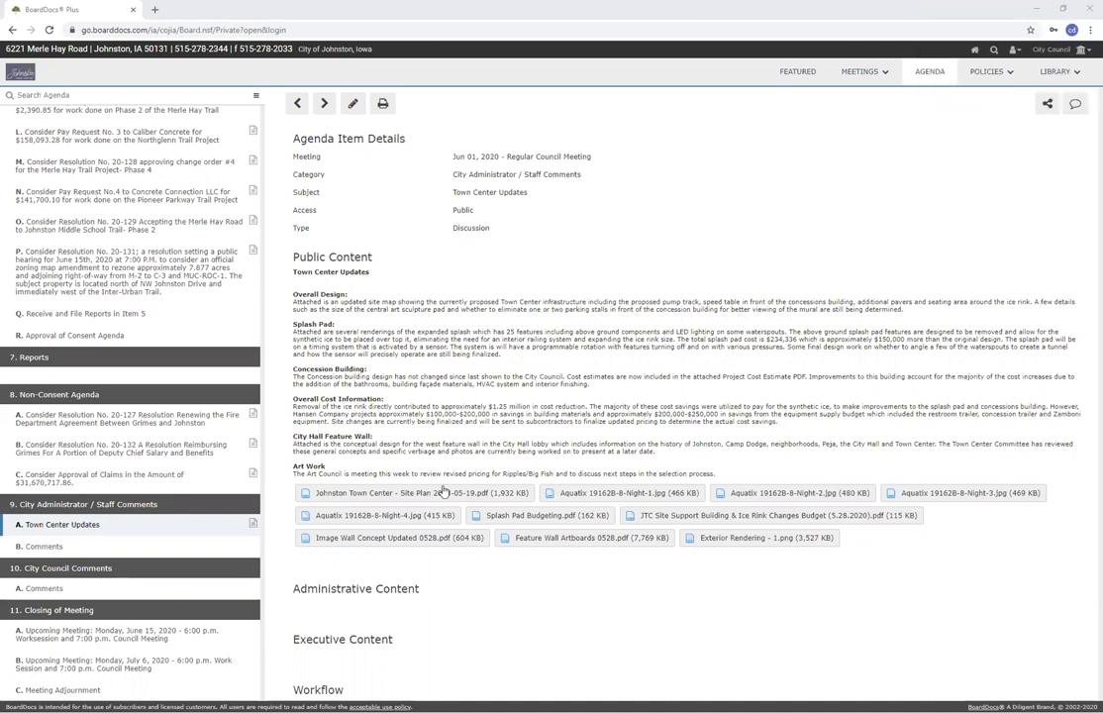
# Step: View the Johnston Town Center Site Plan PDF with its full legend of planned features
pyautogui.click(408, 493)
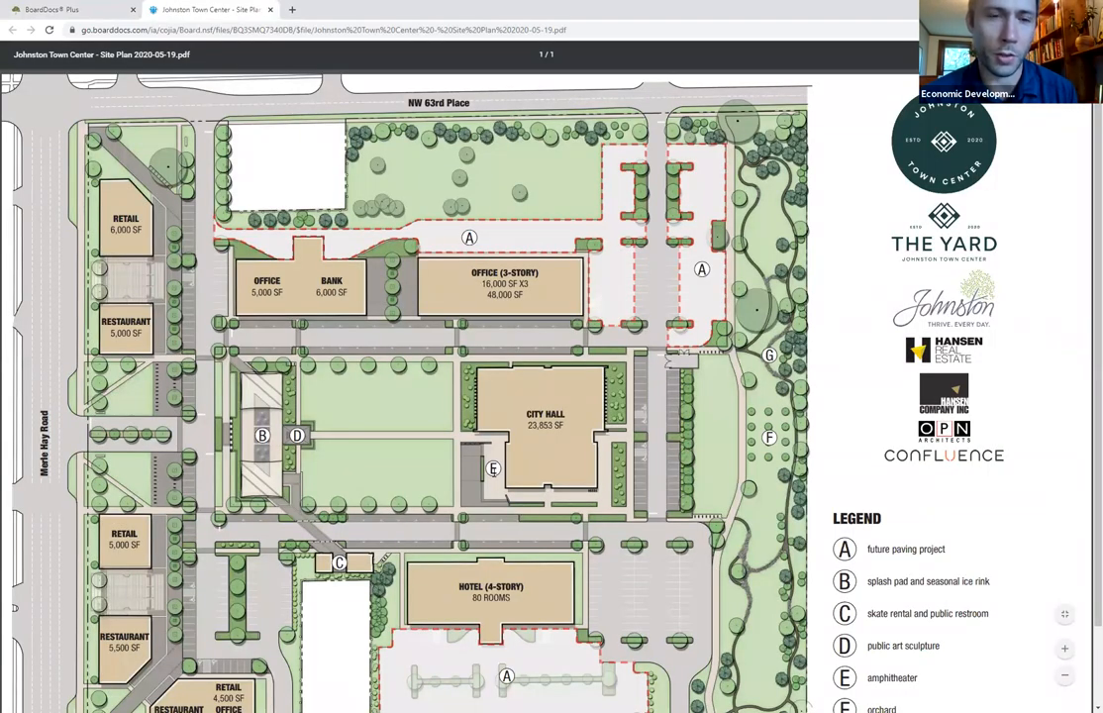
pyautogui.scroll(-3)
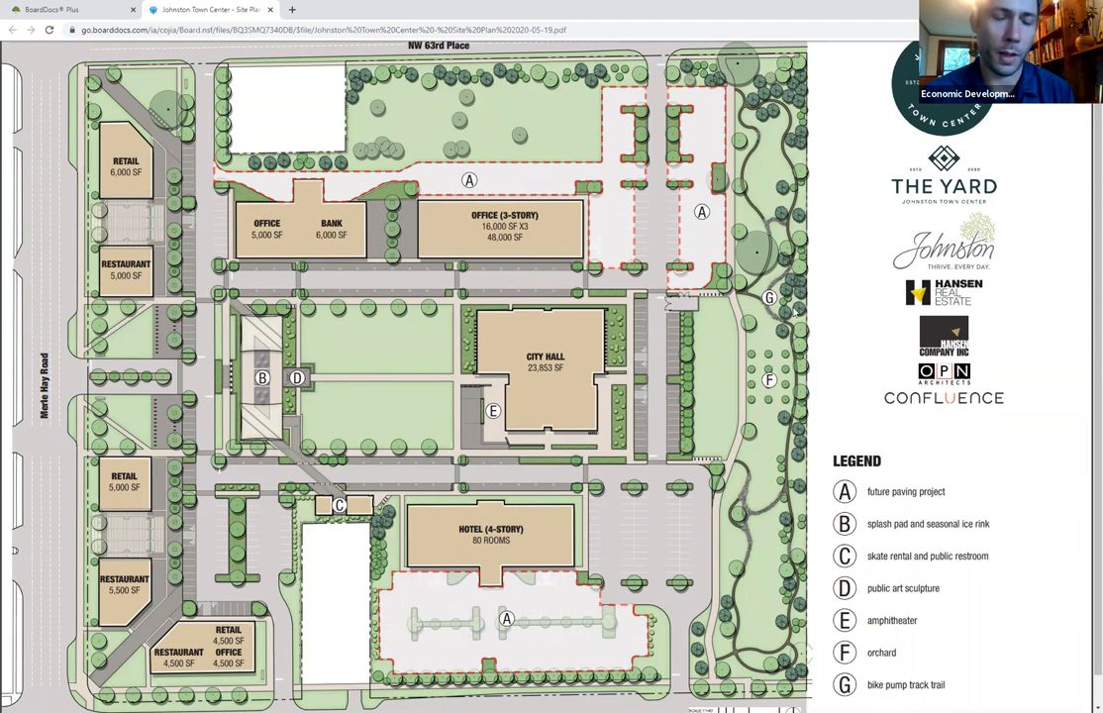
pyautogui.moveTo(752, 336)
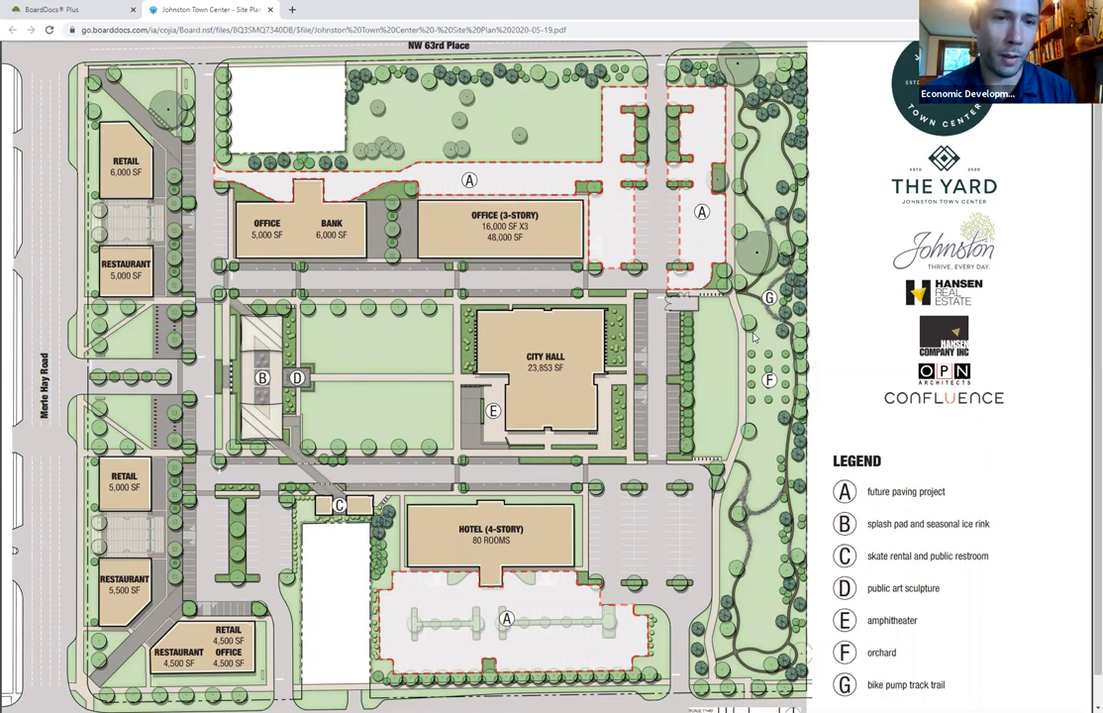
pyautogui.moveTo(756, 396)
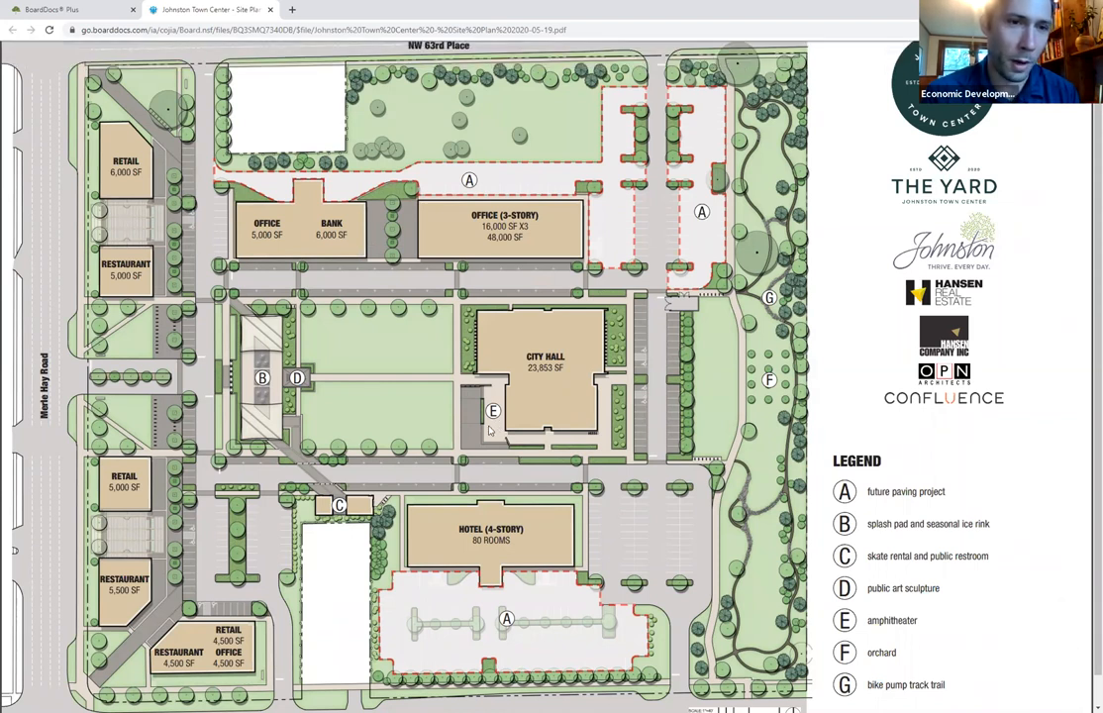
pyautogui.moveTo(537, 606)
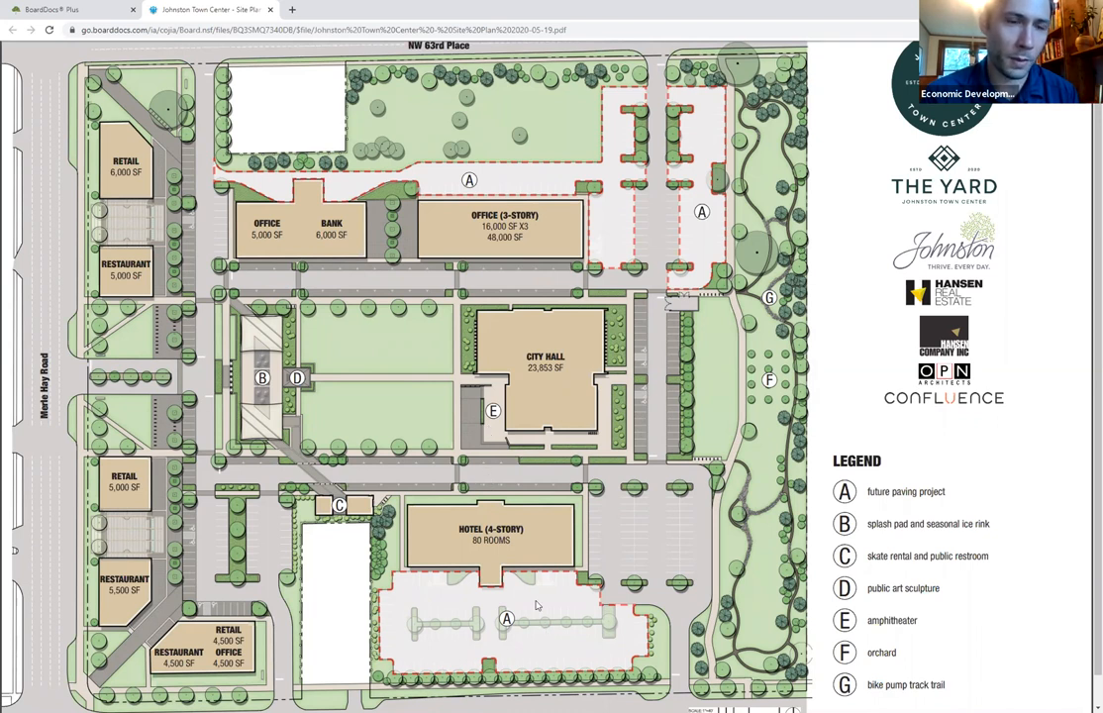
pyautogui.moveTo(681, 182)
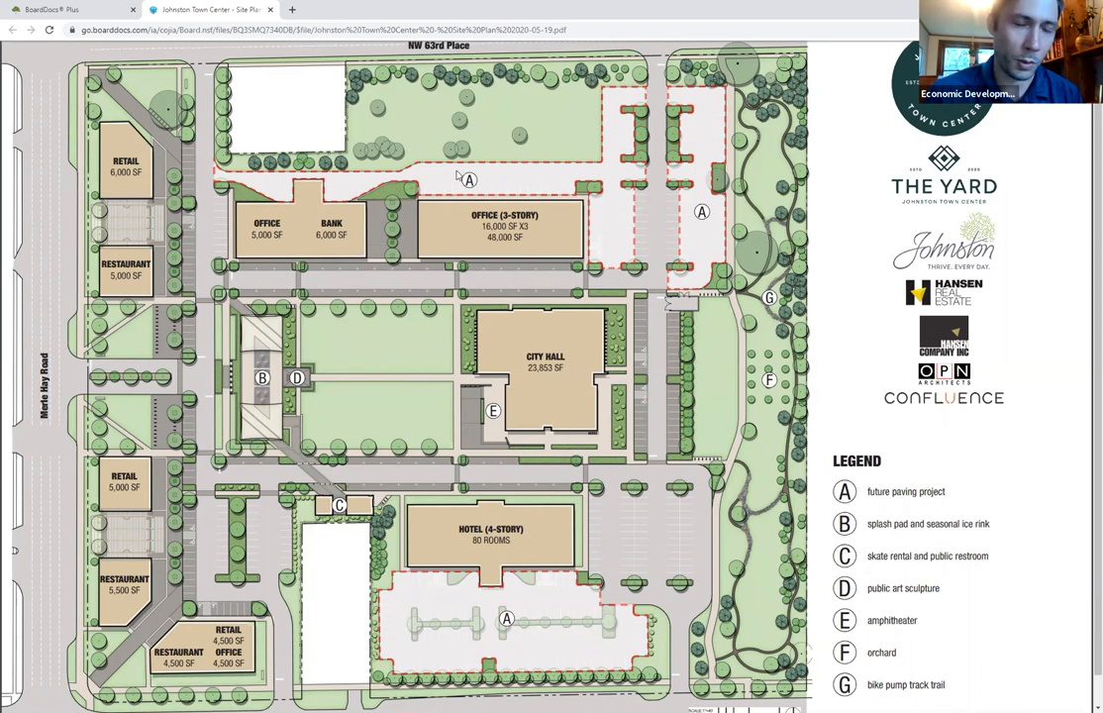
pyautogui.moveTo(412, 642)
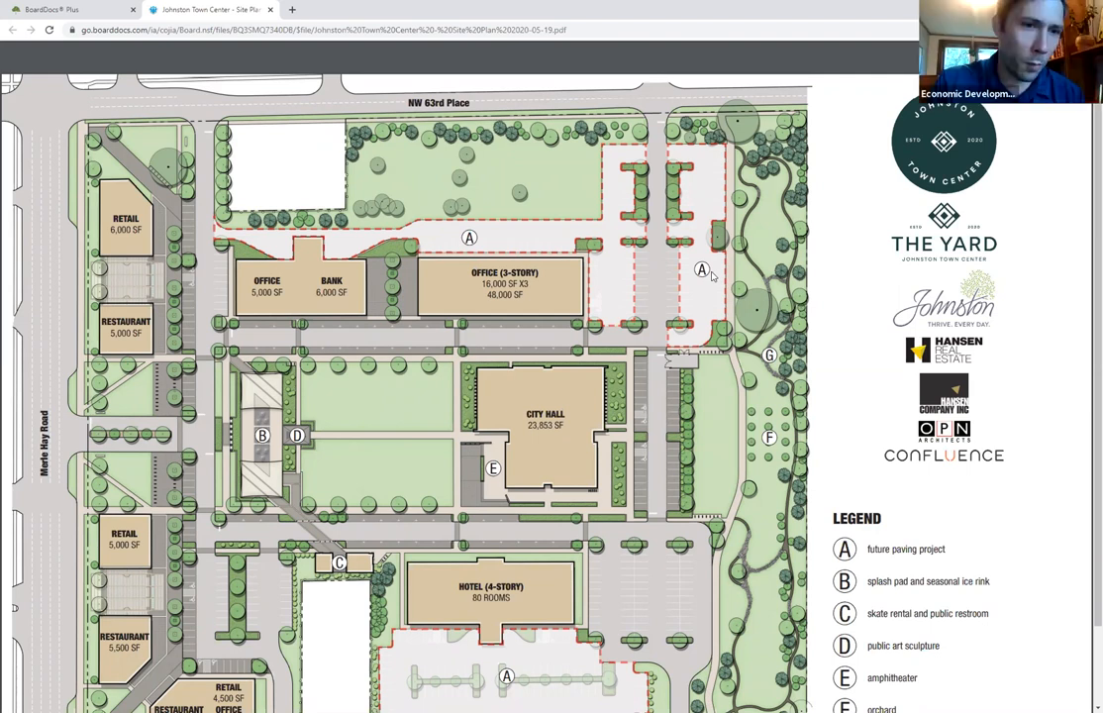
pyautogui.moveTo(373, 414)
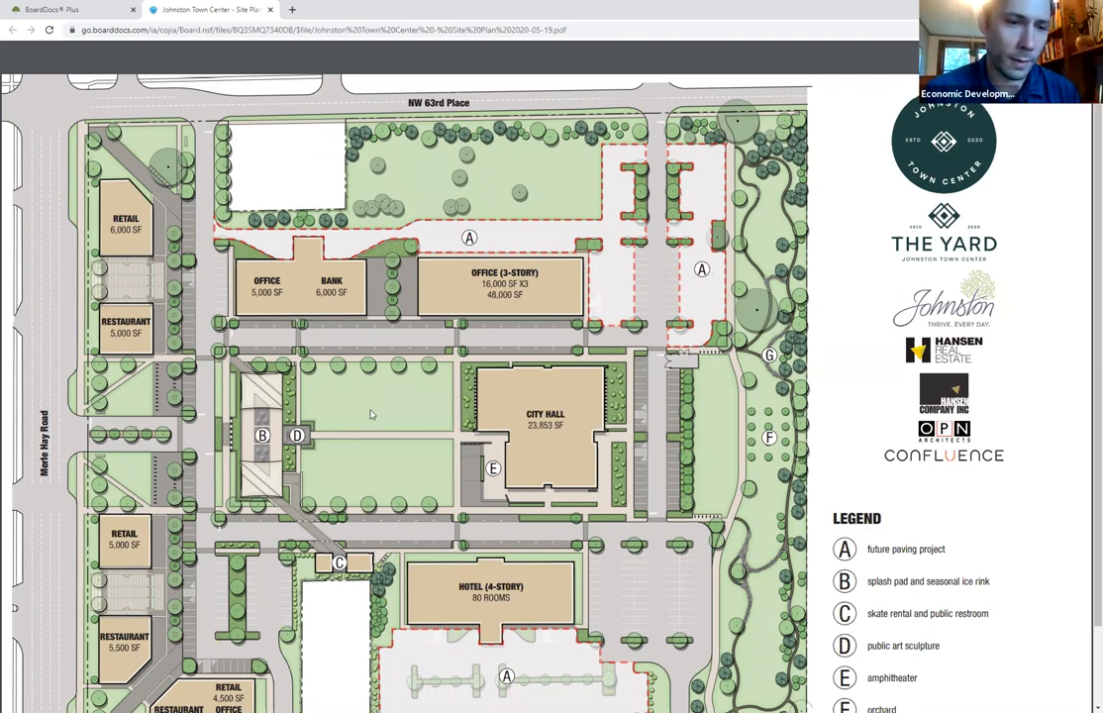
pyautogui.moveTo(285, 436)
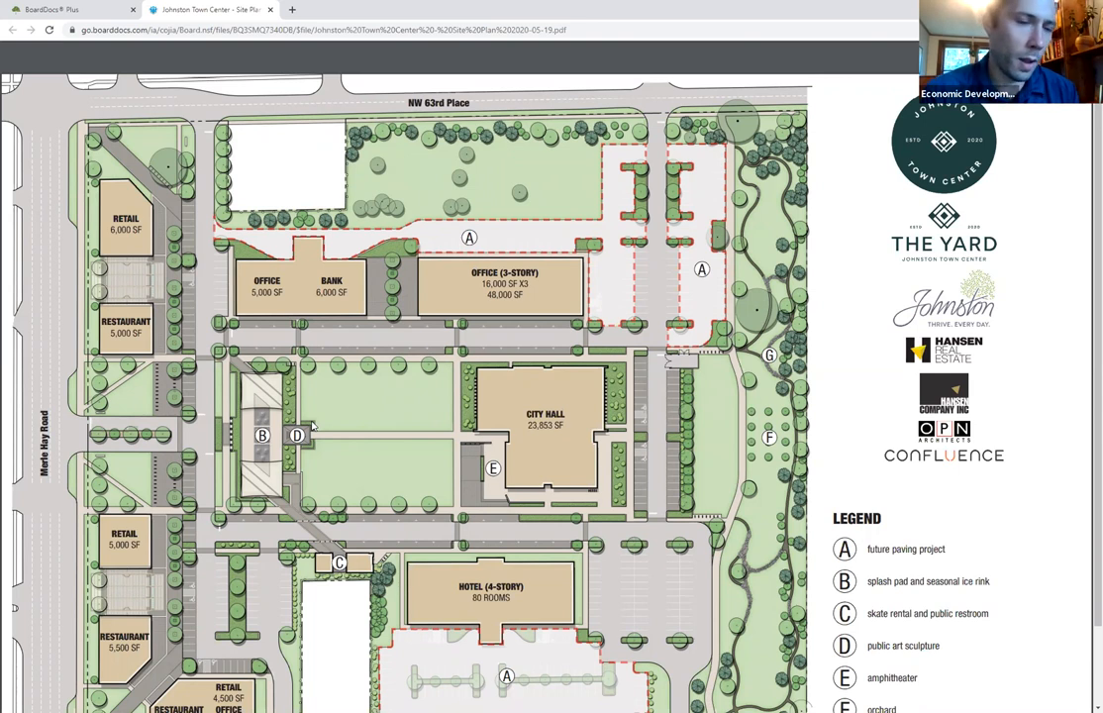
pyautogui.moveTo(228, 499)
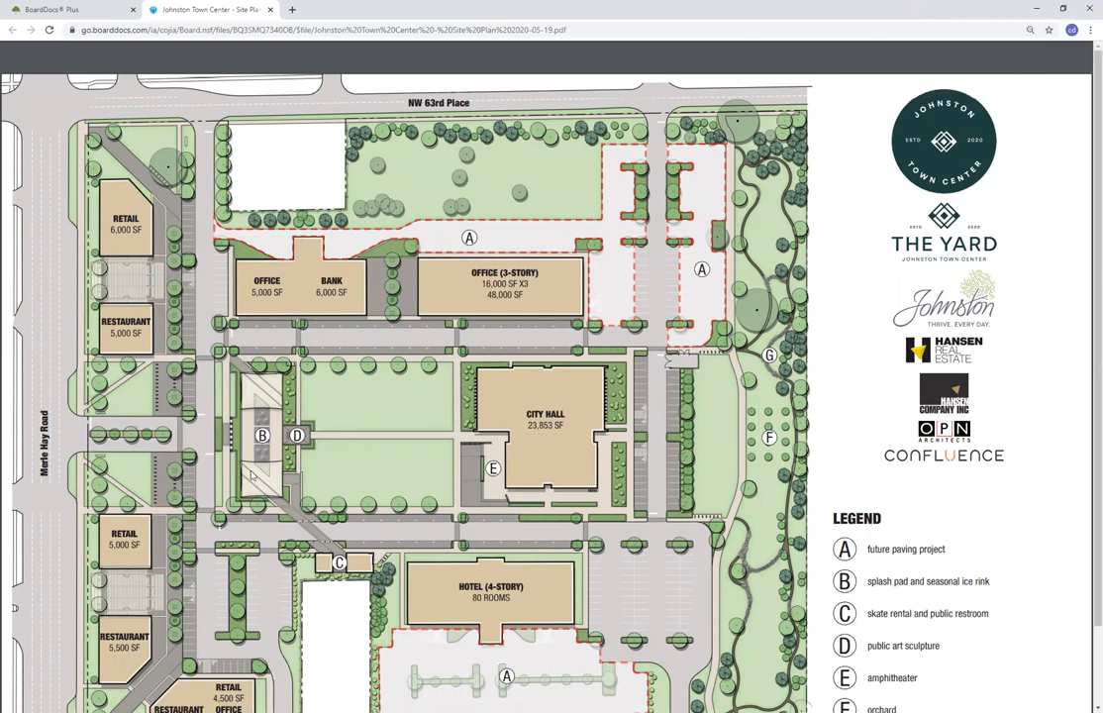
pyautogui.moveTo(266, 470)
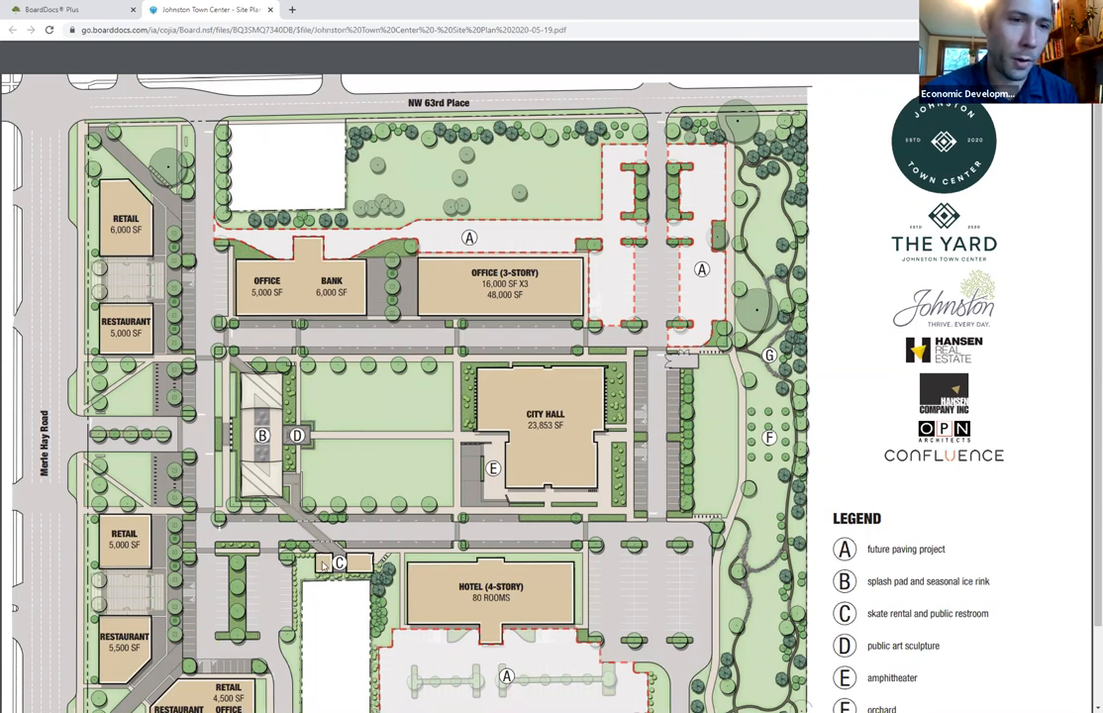
pyautogui.moveTo(327, 555)
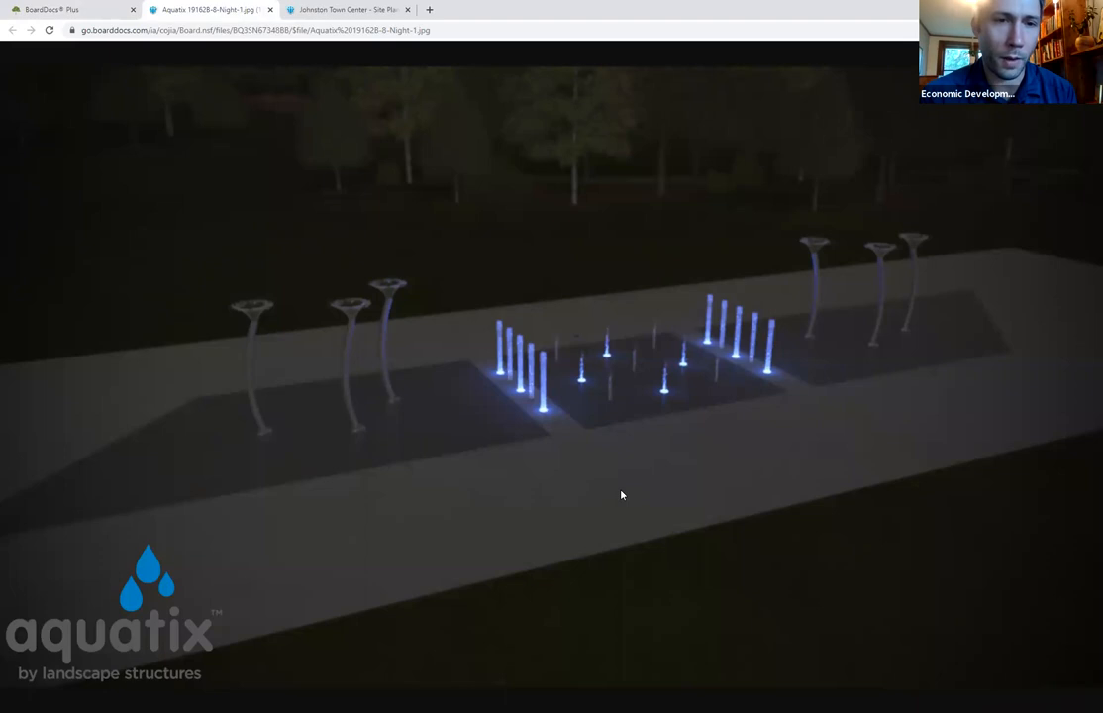
pyautogui.moveTo(295, 315)
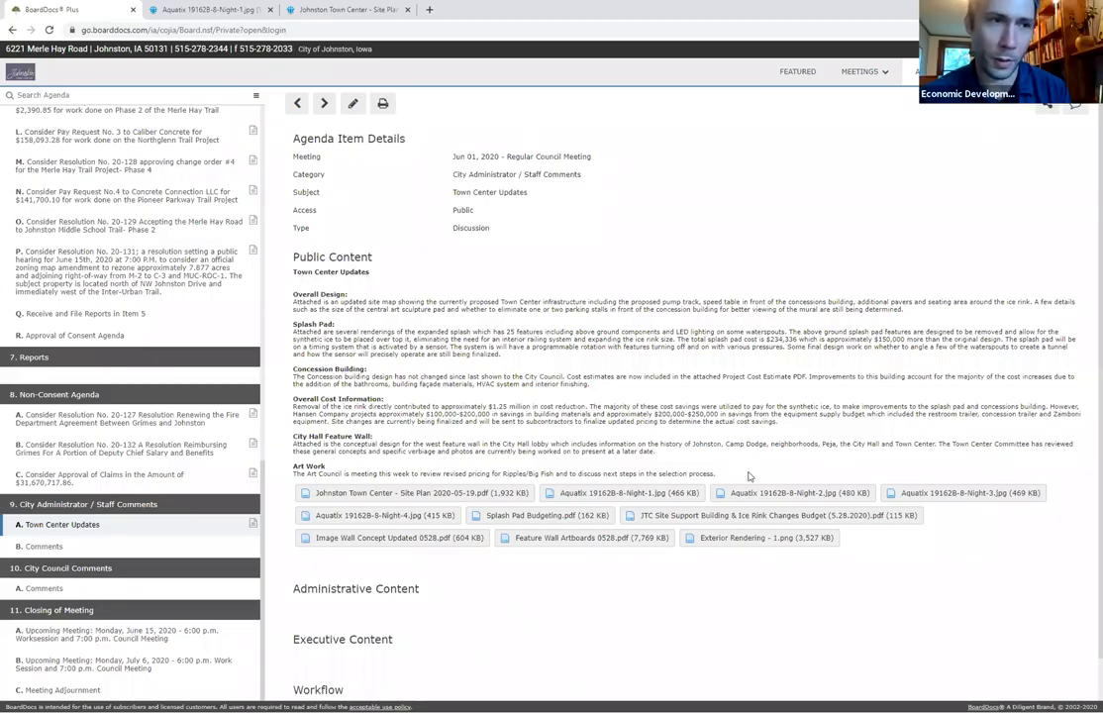
# Step: Open the Aquatix Night-2 and Night-3 splash pad renderings in their own tabs
pyautogui.click(793, 491)
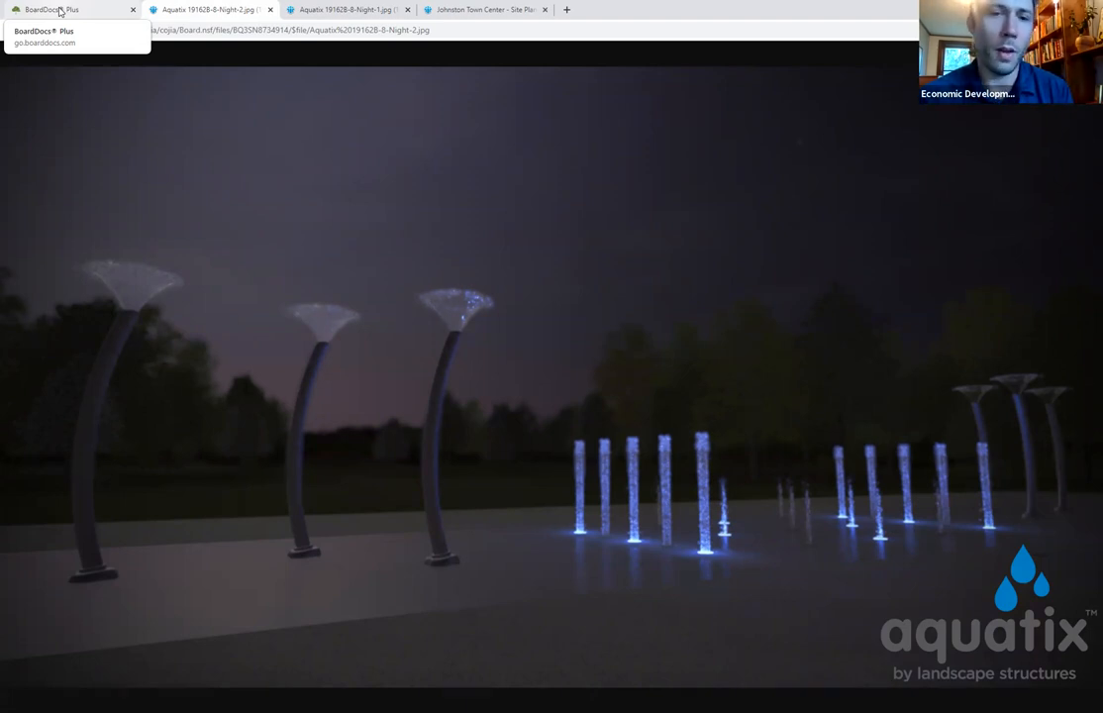
pyautogui.click(69, 10)
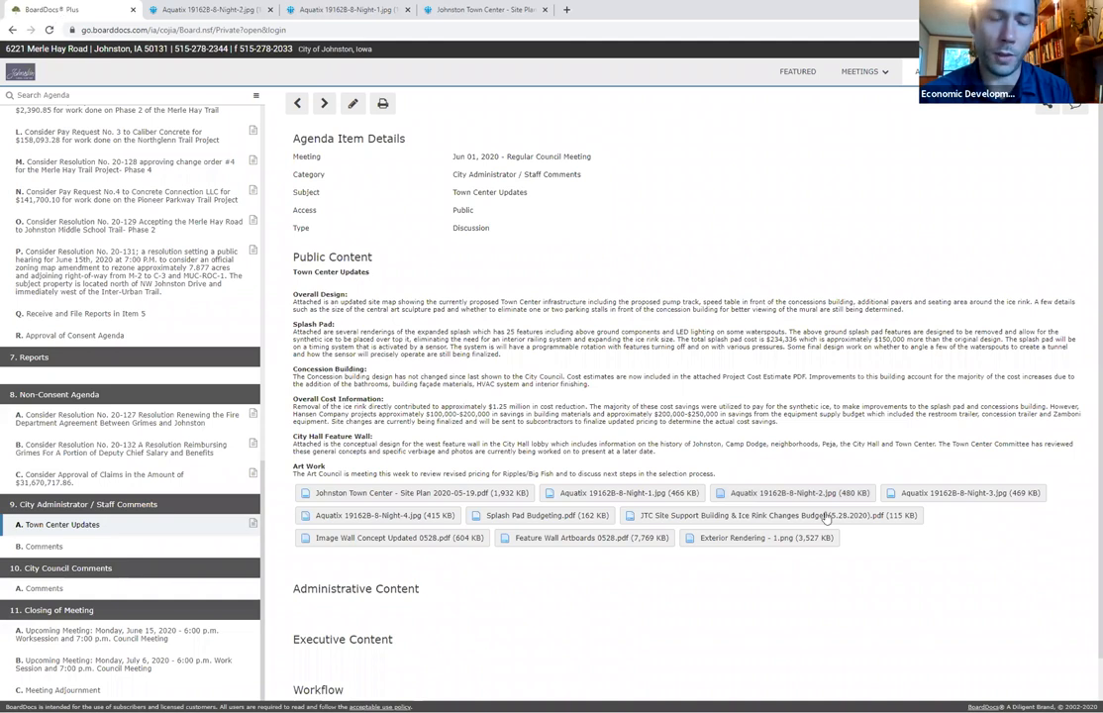
pyautogui.click(963, 491)
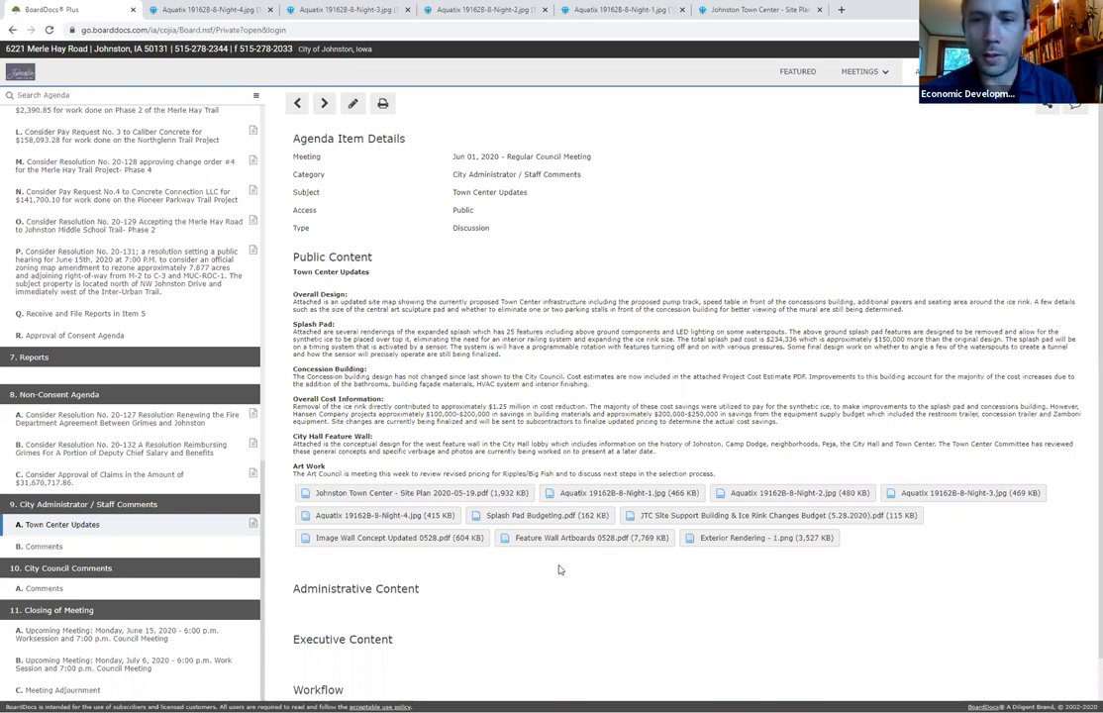
pyautogui.moveTo(542, 516)
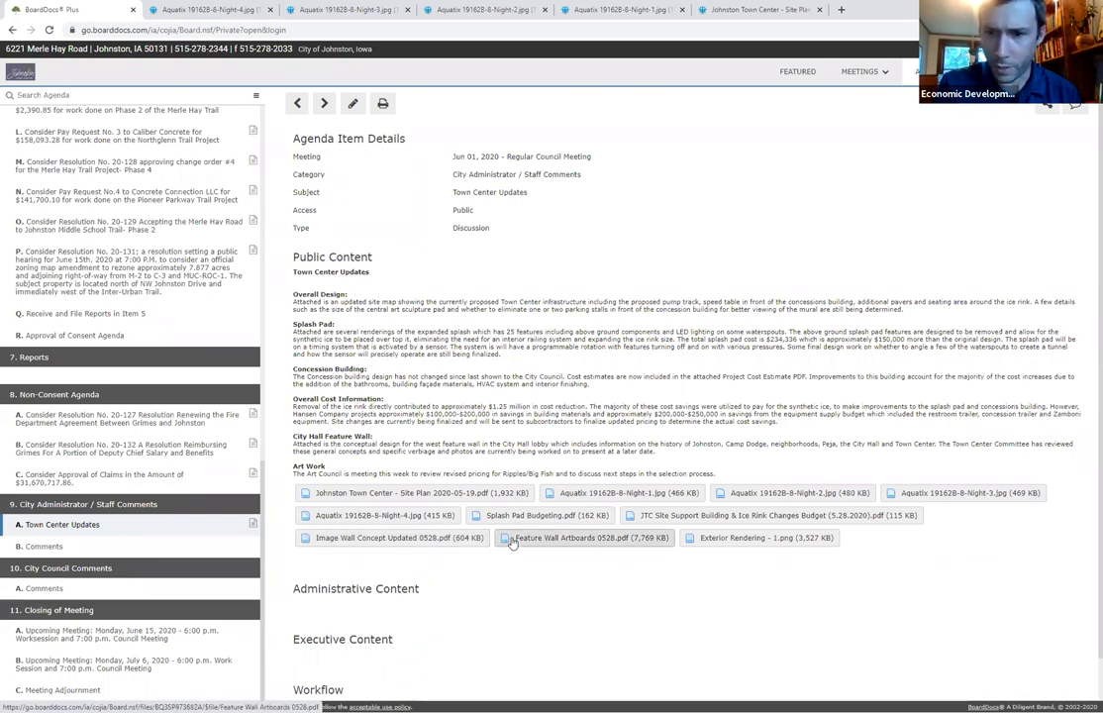
pyautogui.click(585, 539)
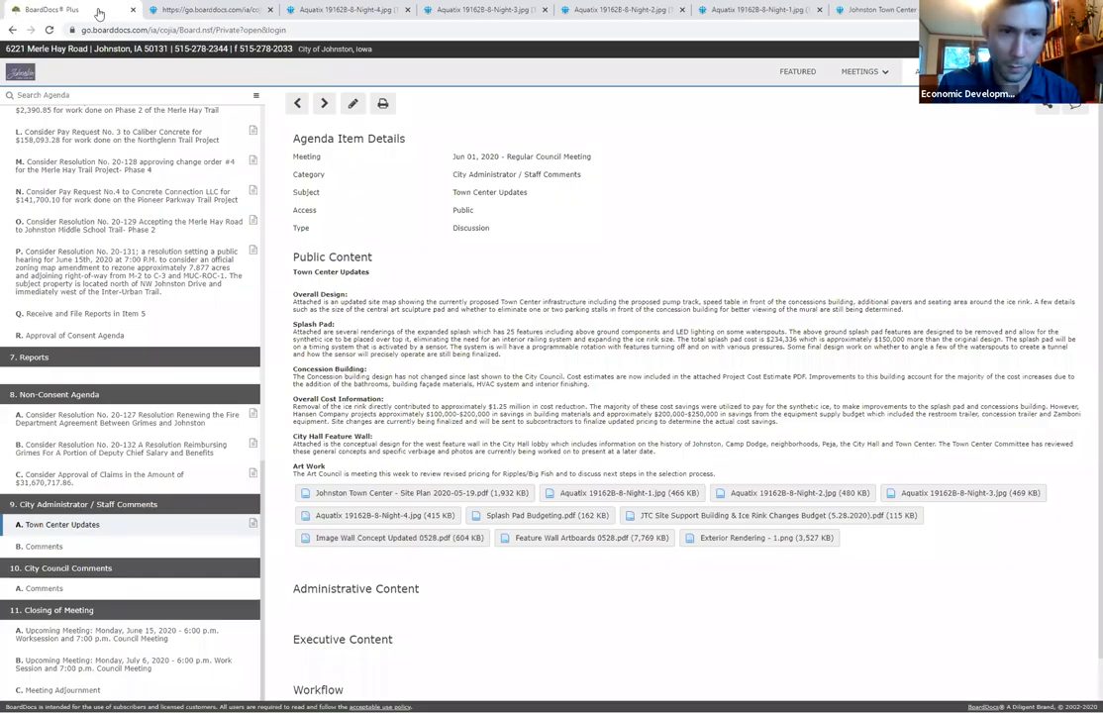
pyautogui.click(400, 539)
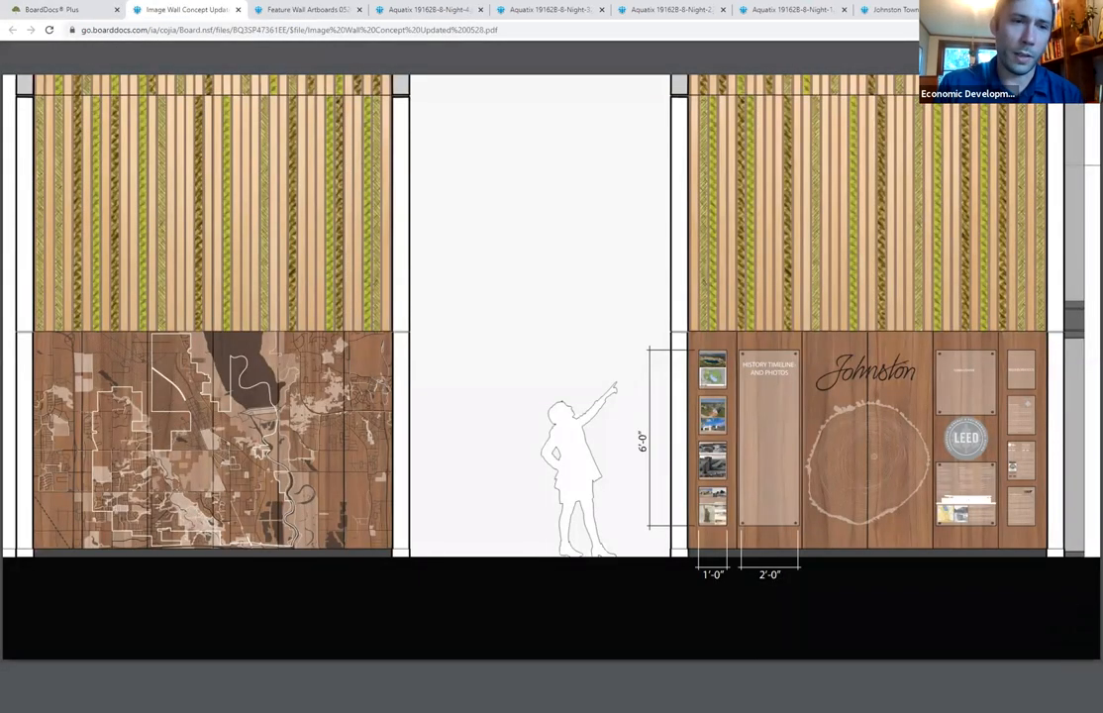
pyautogui.moveTo(762, 693)
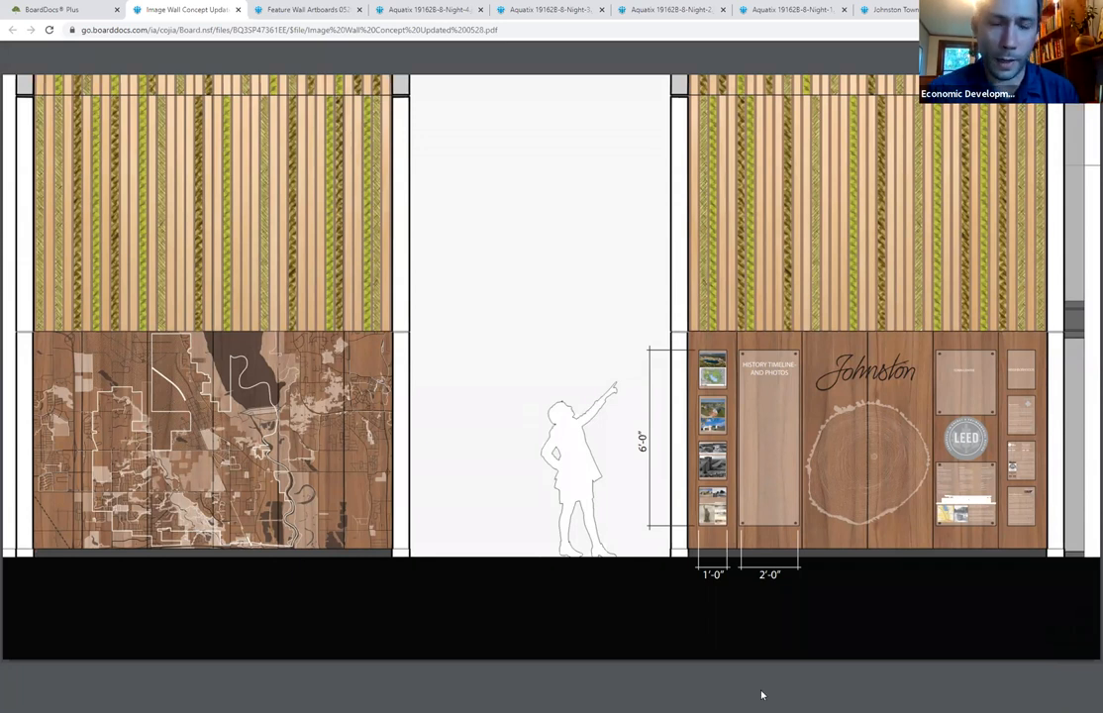
pyautogui.moveTo(762, 648)
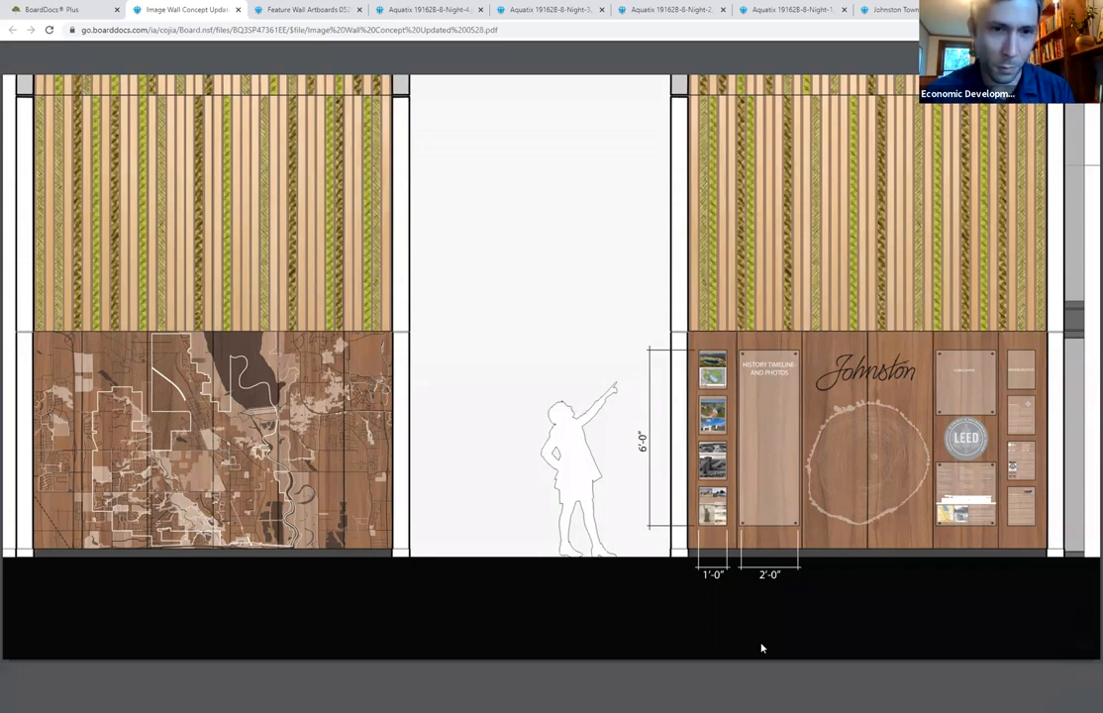
pyautogui.moveTo(761, 638)
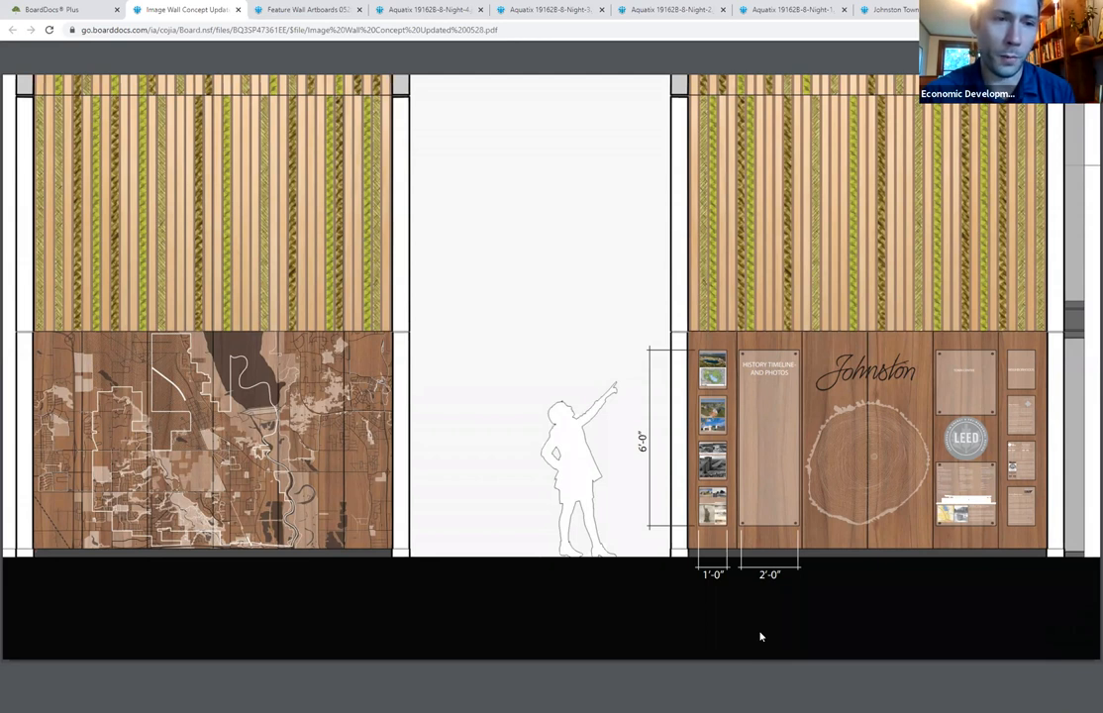
pyautogui.moveTo(258, 564)
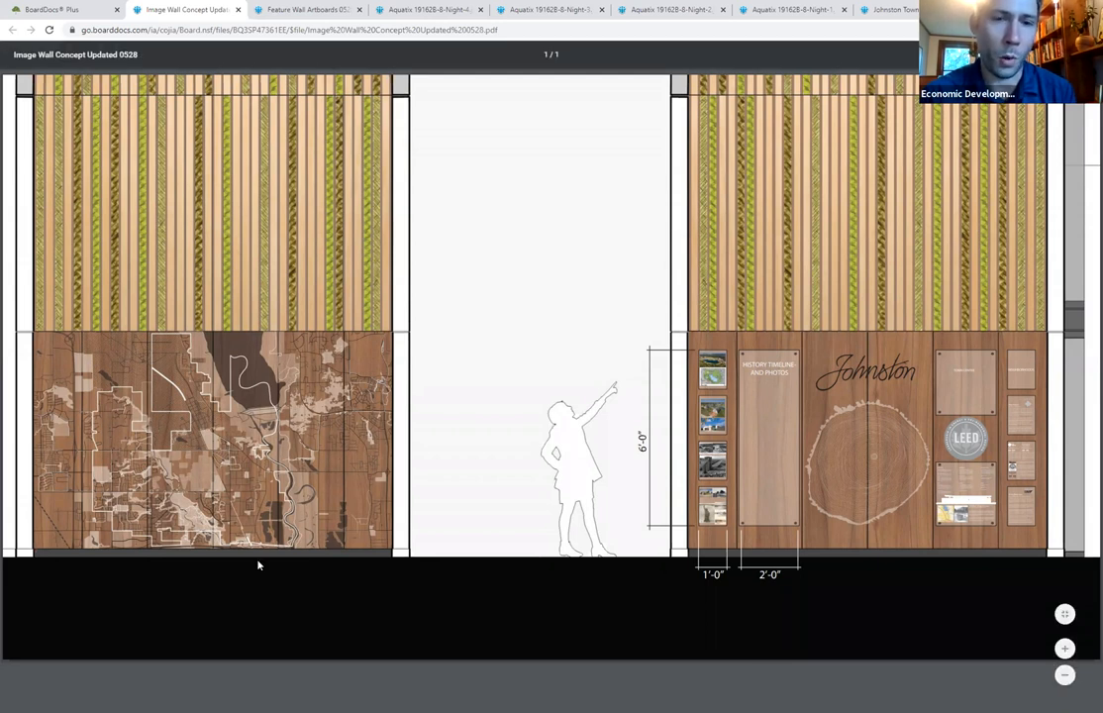
pyautogui.moveTo(515, 685)
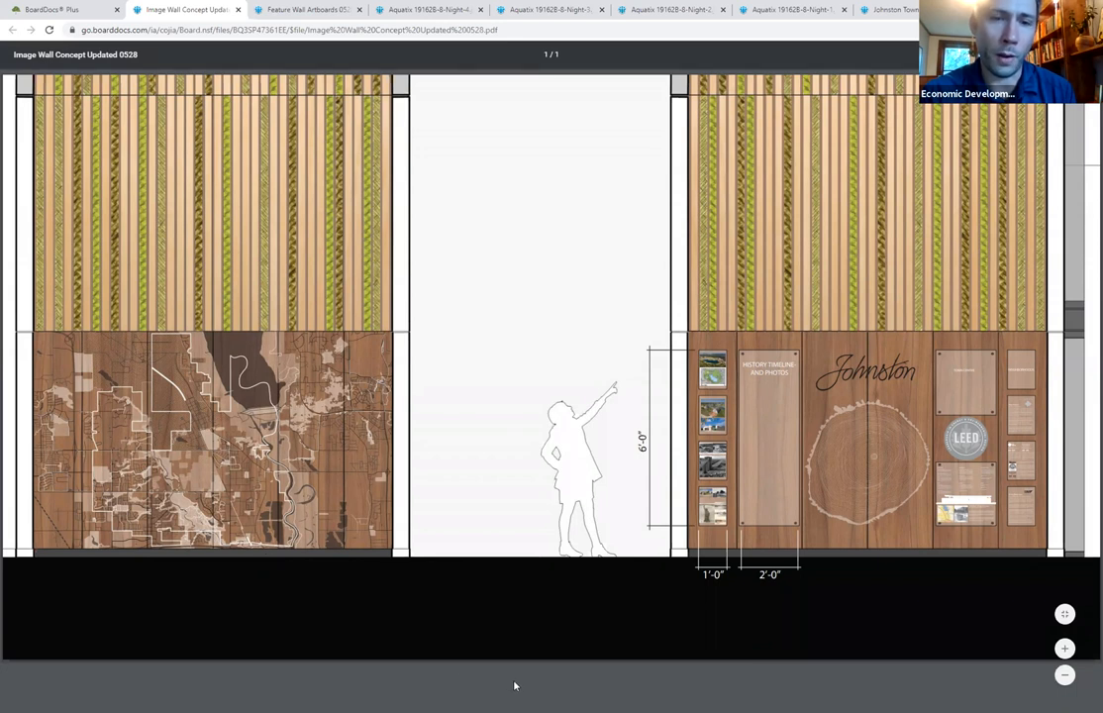
pyautogui.moveTo(840, 531)
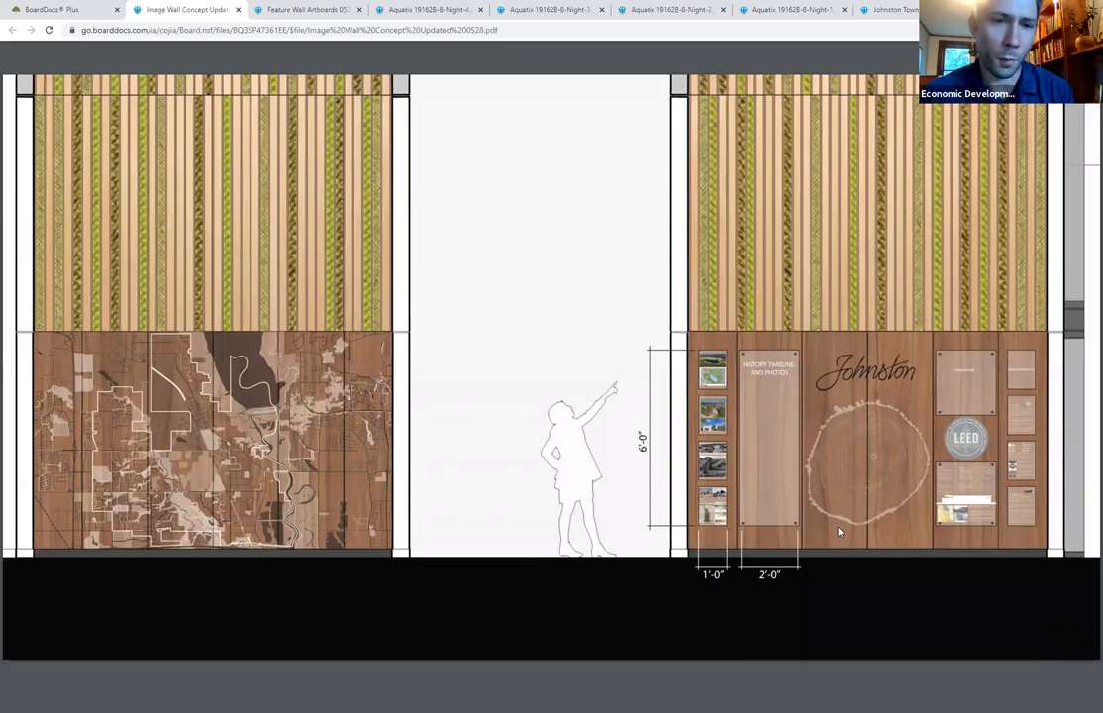
pyautogui.moveTo(832, 507)
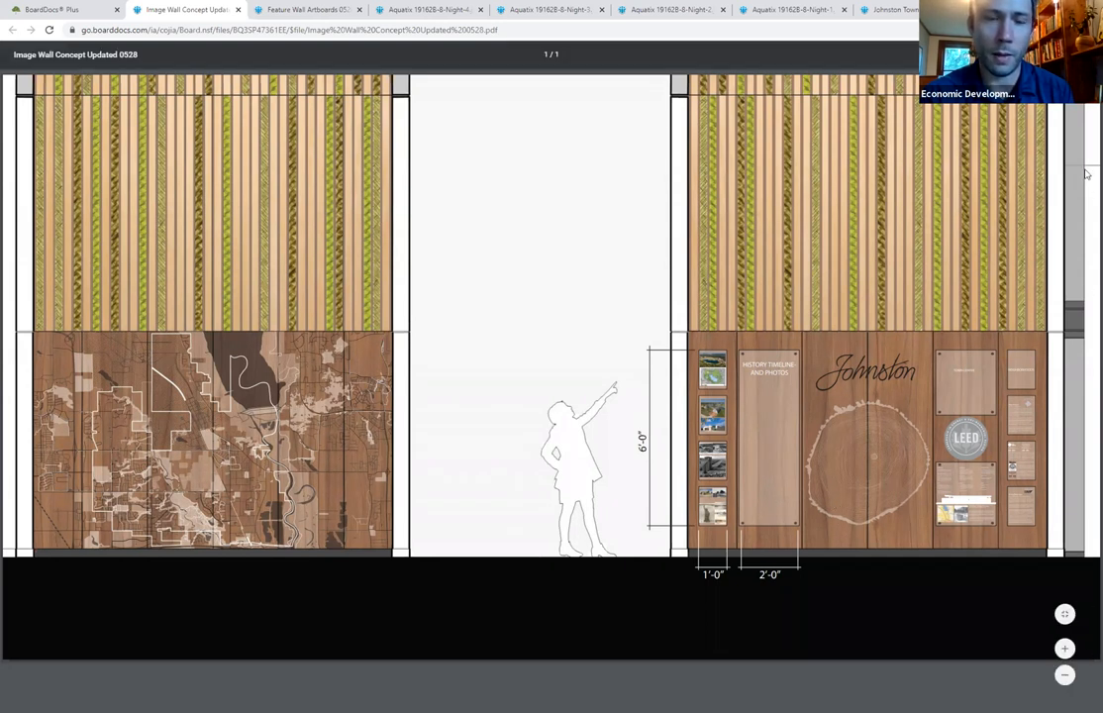
pyautogui.moveTo(737, 476)
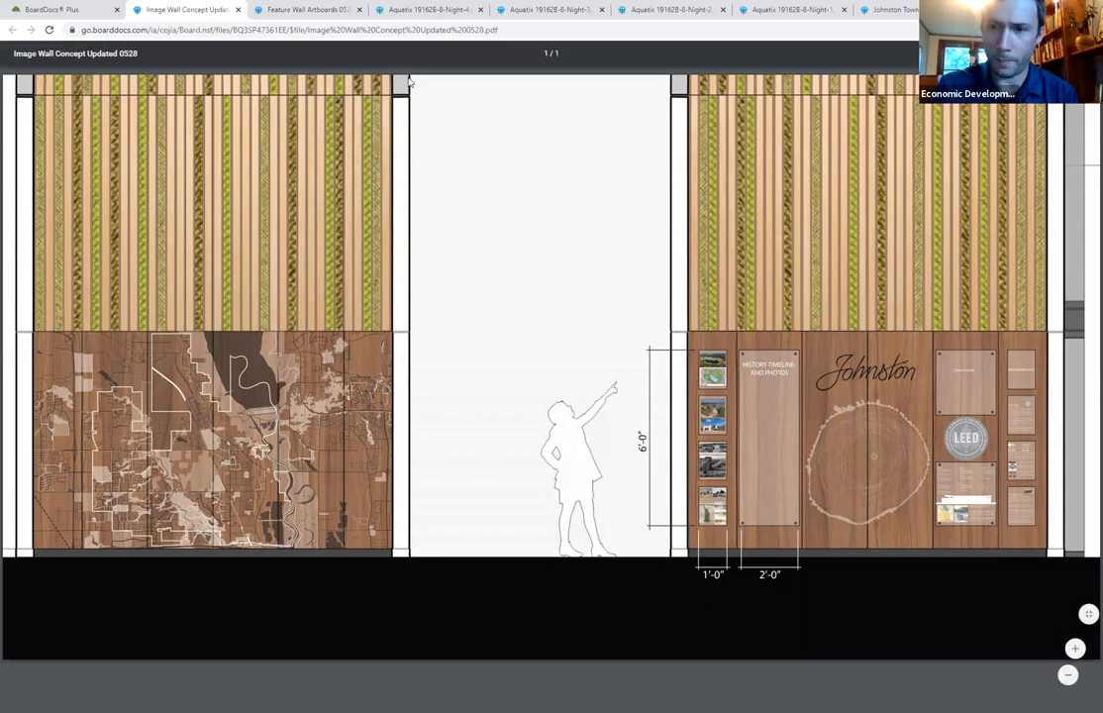
pyautogui.moveTo(307, 8)
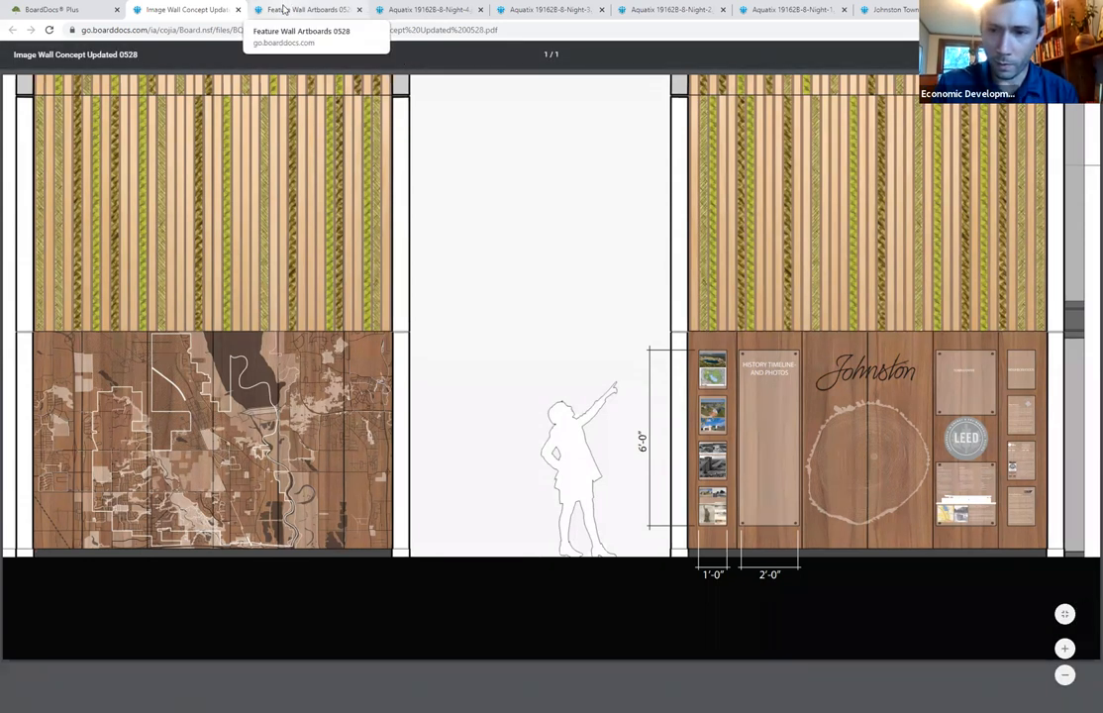
pyautogui.click(307, 10)
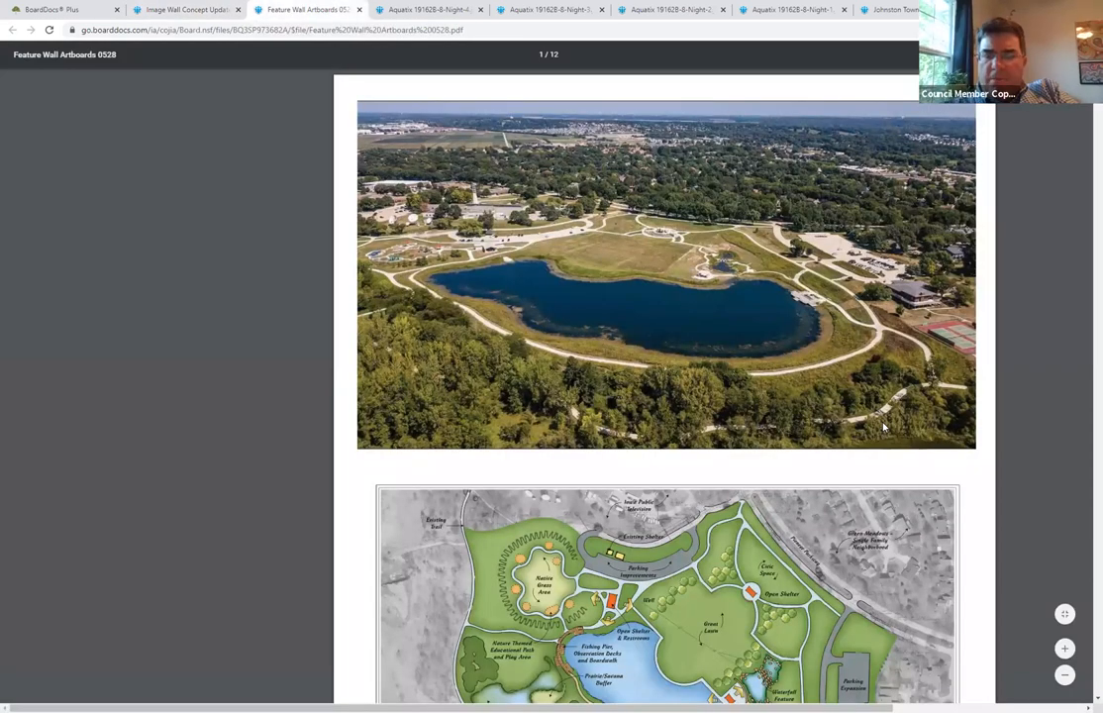
pyautogui.click(188, 10)
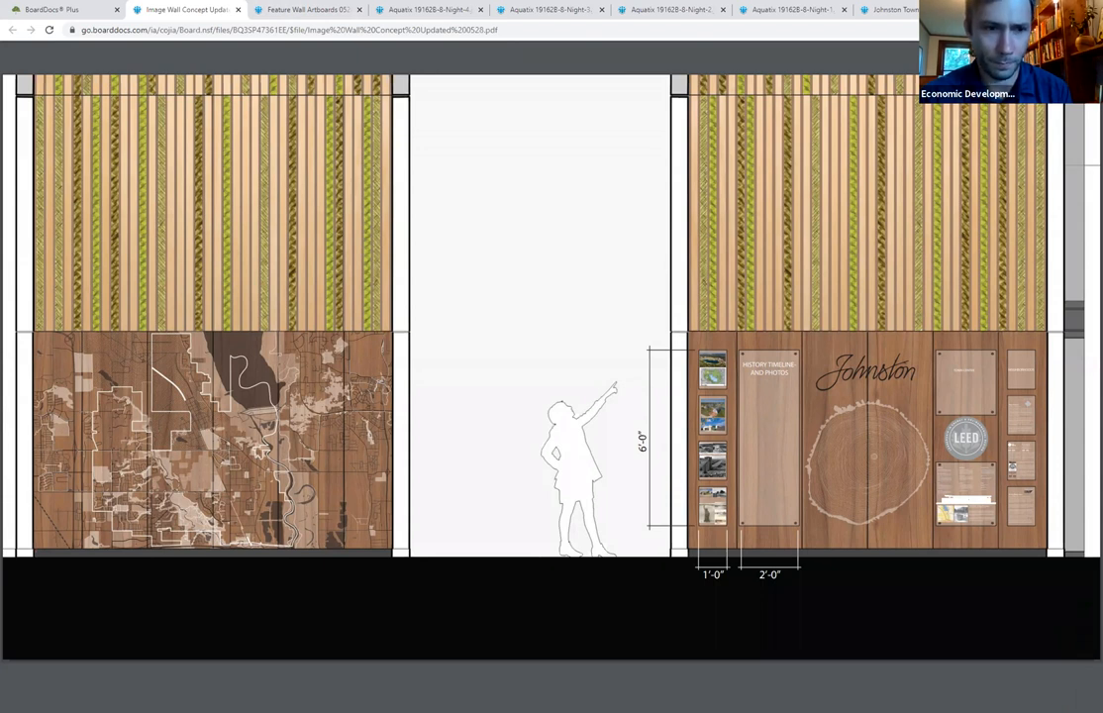
pyautogui.moveTo(626, 602)
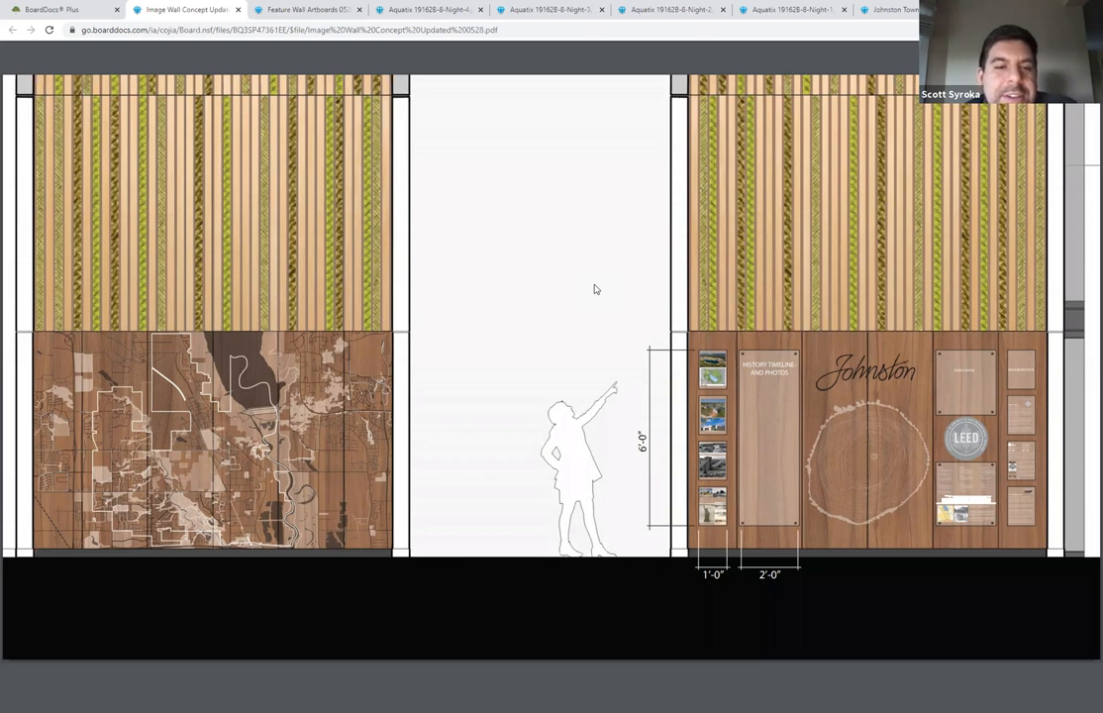
pyautogui.moveTo(582, 269)
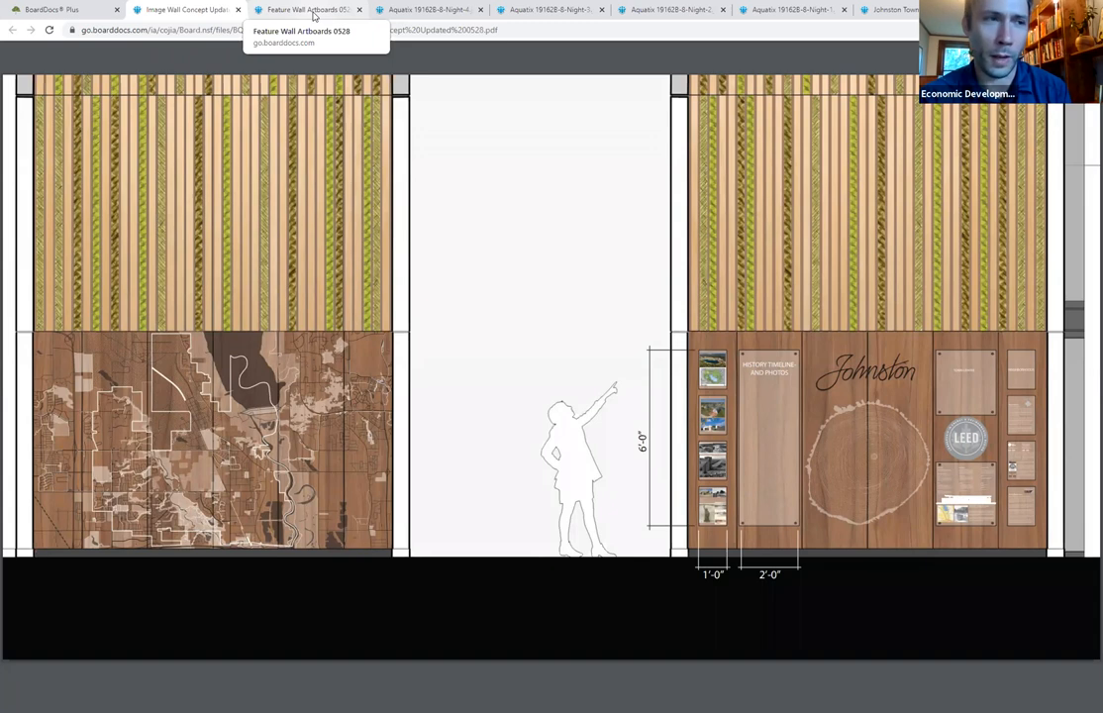
# Step: Display the OPN Architects exterior rendering of the town center building from the browser tab strip
pyautogui.click(188, 10)
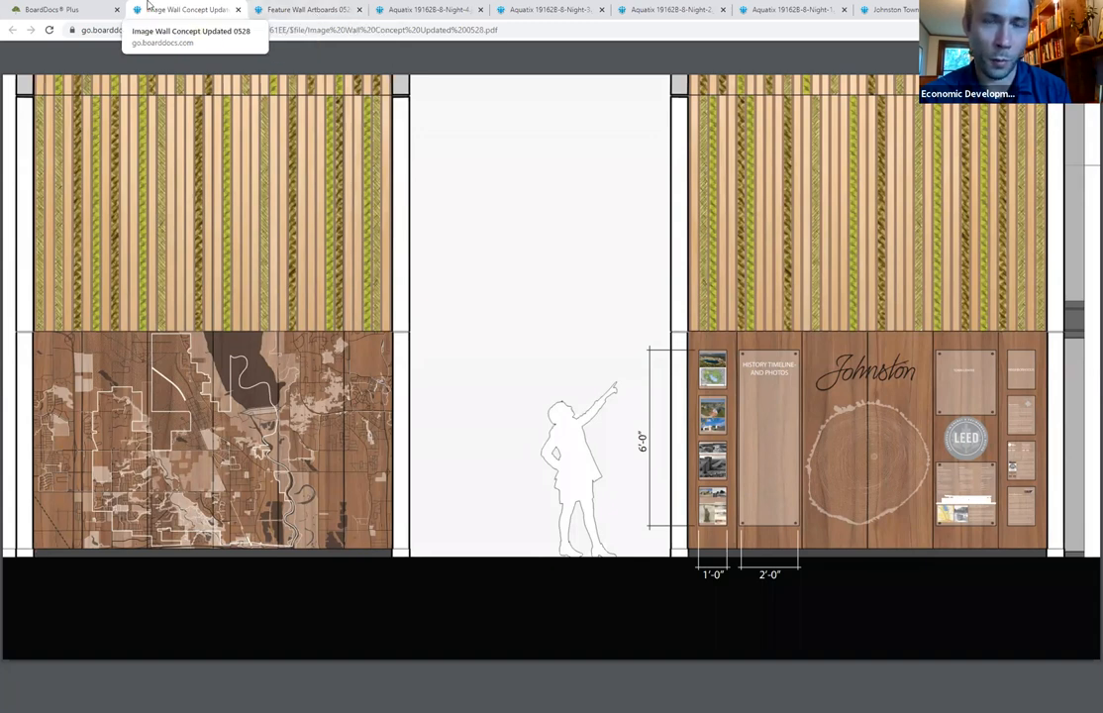
pyautogui.click(63, 8)
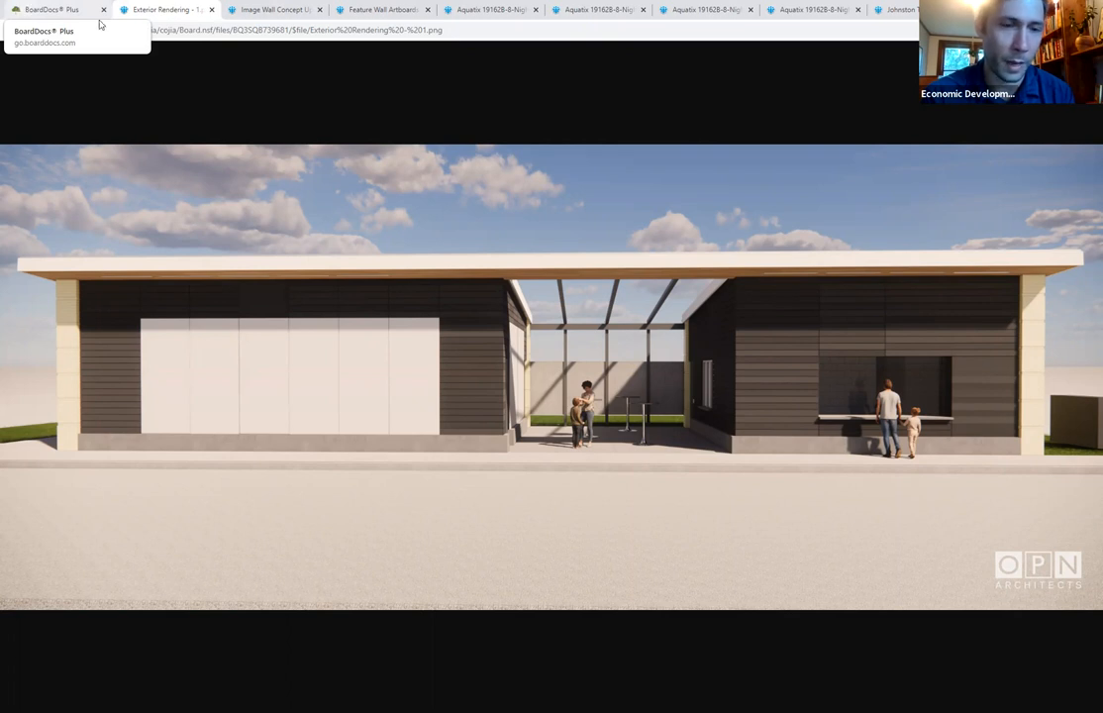
pyautogui.moveTo(384, 9)
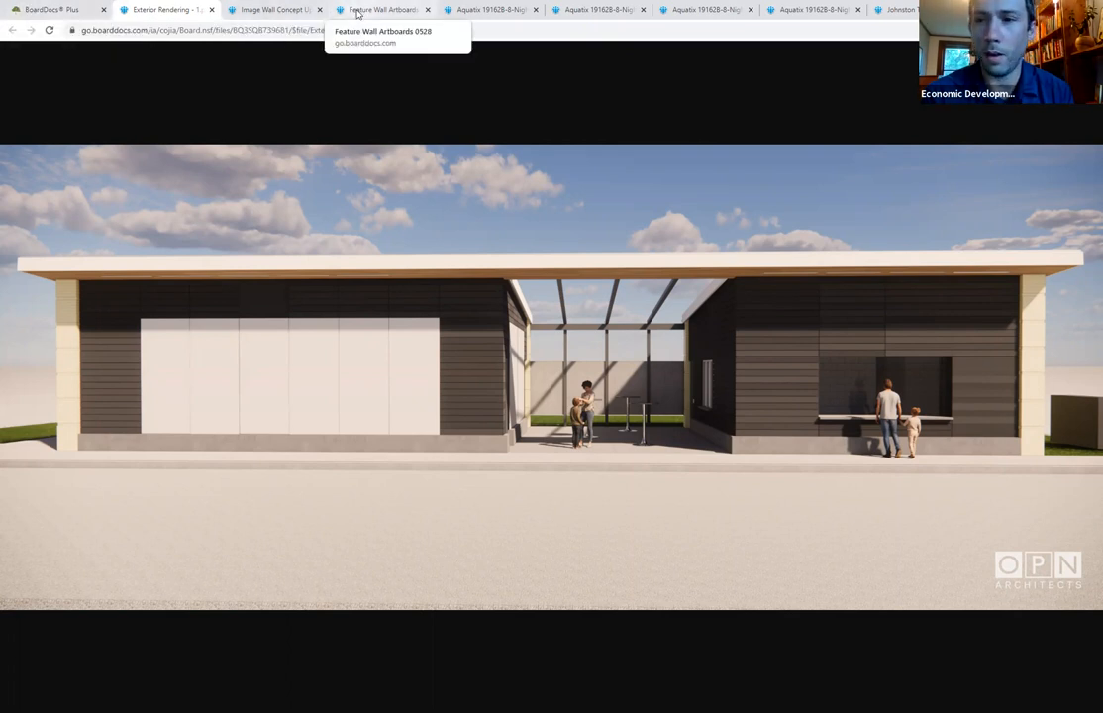
# Step: Return to the Feature Wall Artboards document and scroll past the library photo to the aerial construction photographs
pyautogui.click(381, 10)
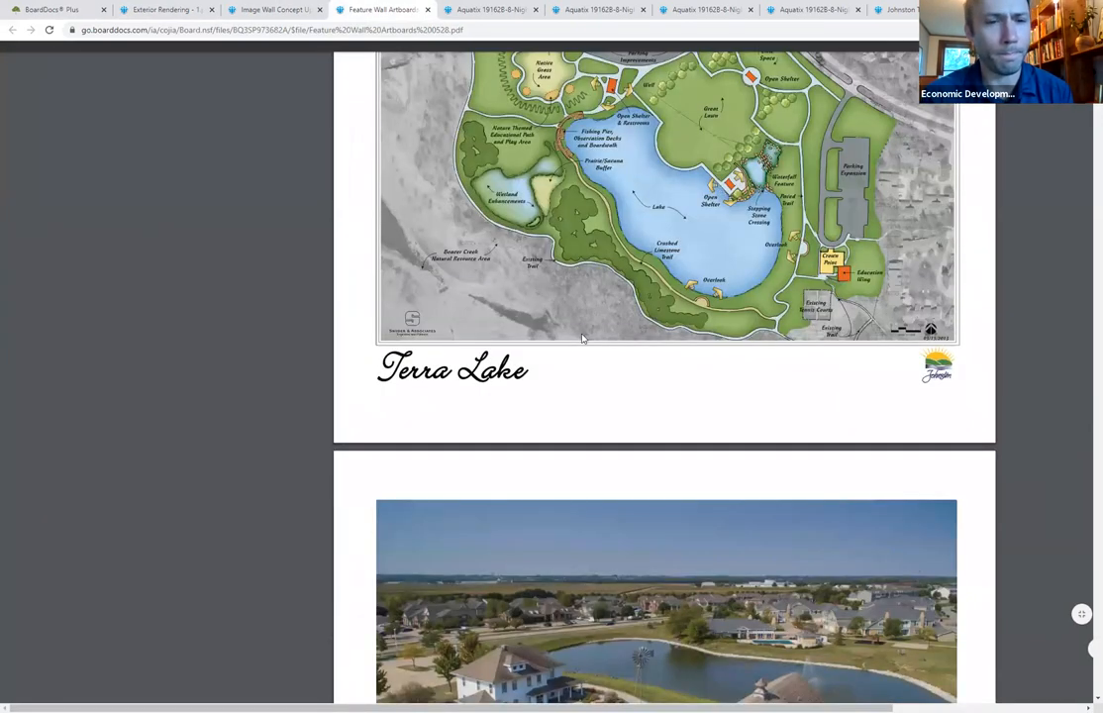
pyautogui.scroll(-3)
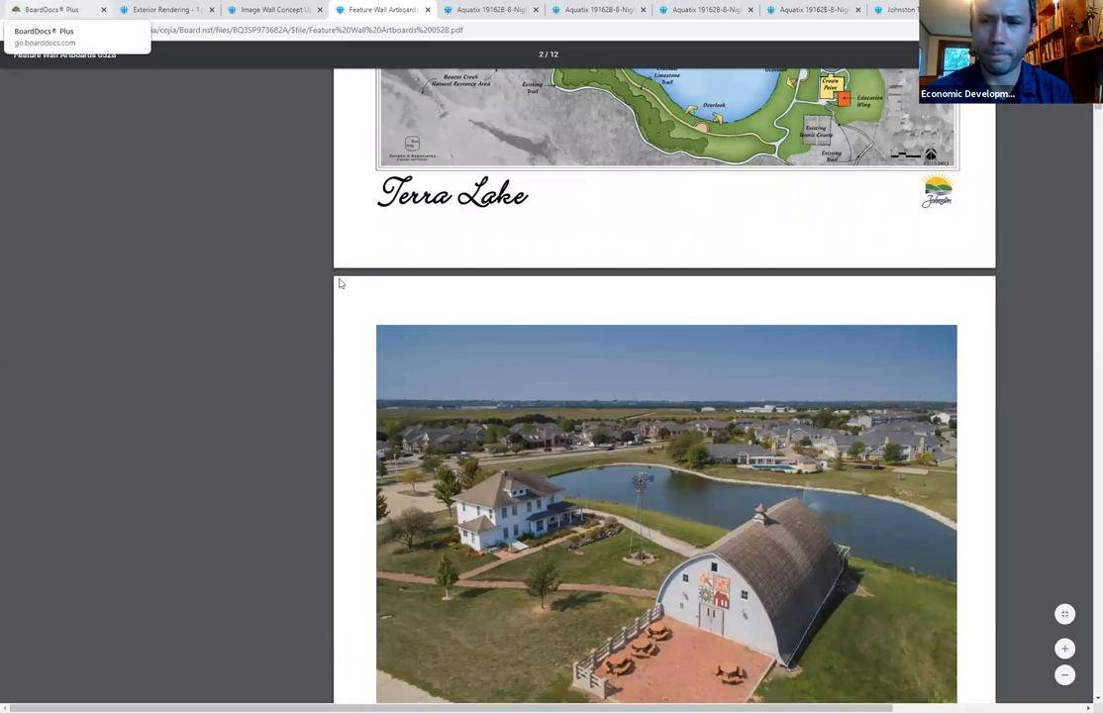
pyautogui.scroll(-3)
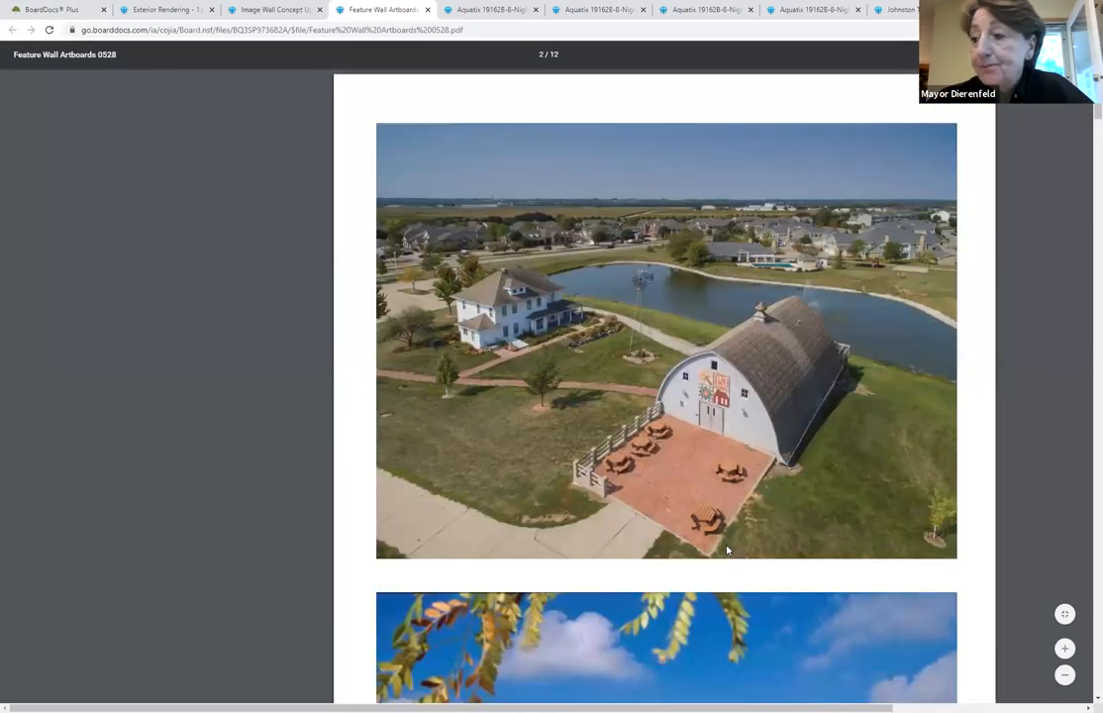
pyautogui.scroll(-3)
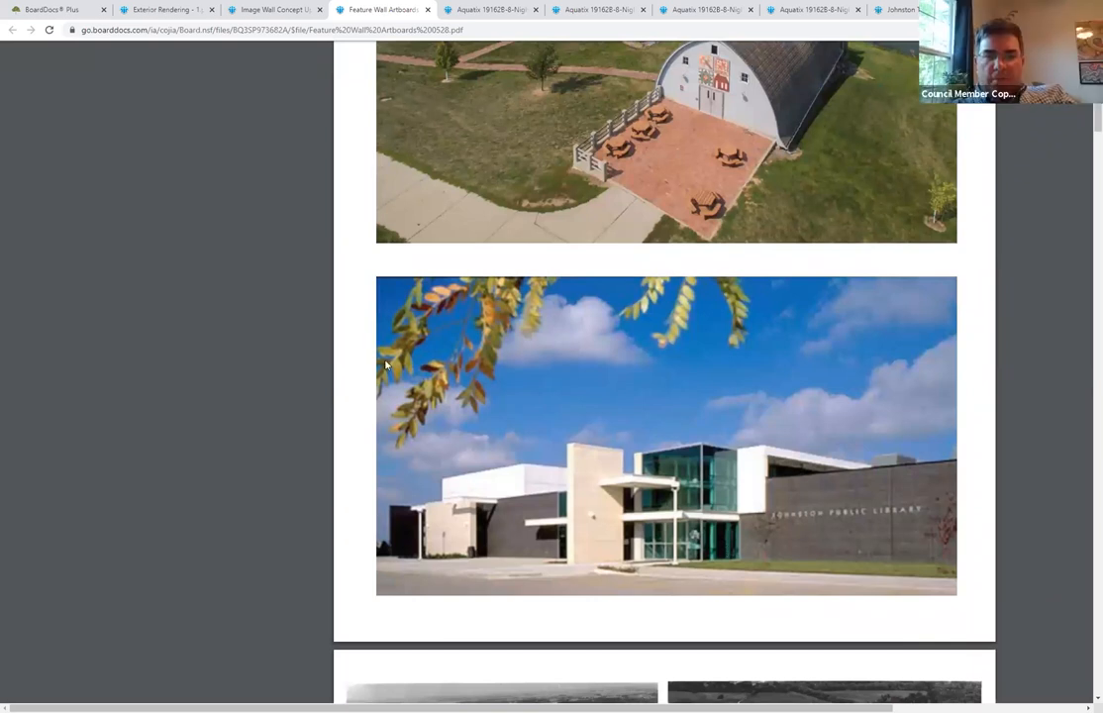
pyautogui.scroll(-3)
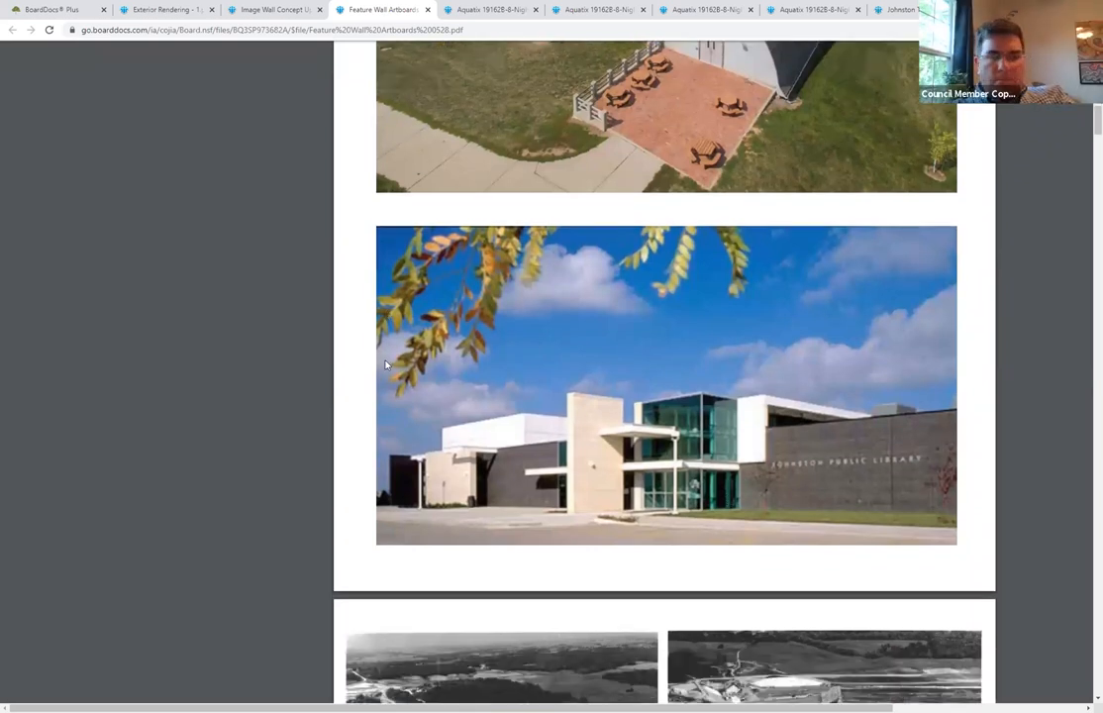
pyautogui.scroll(-3)
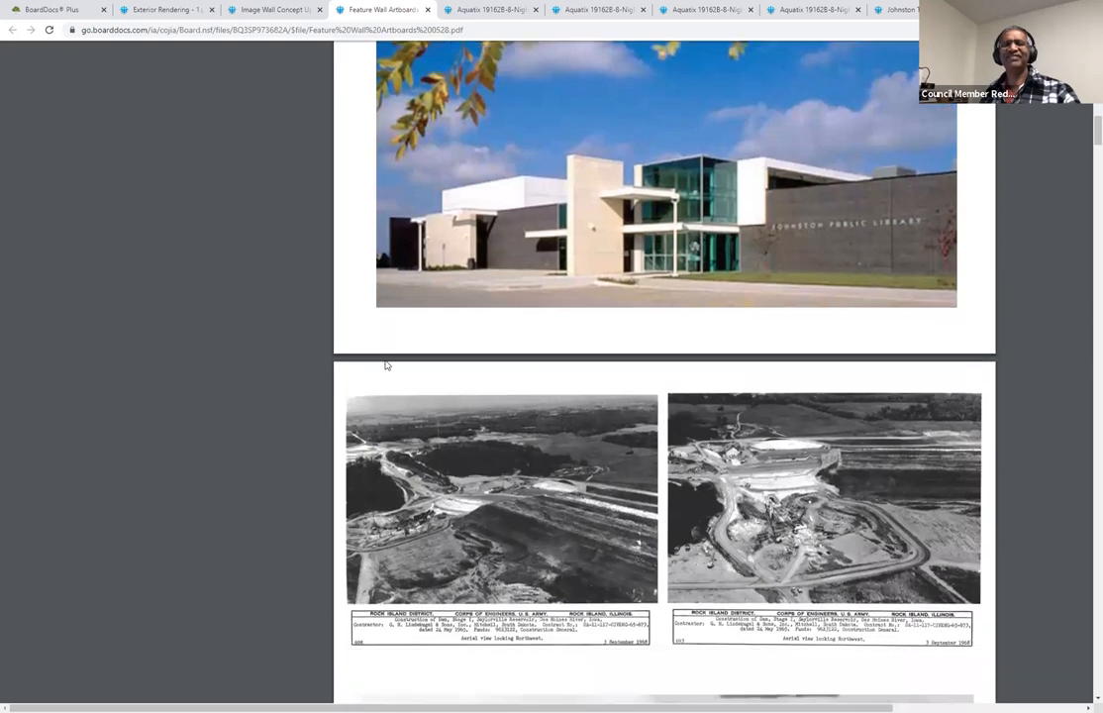
pyautogui.scroll(-3)
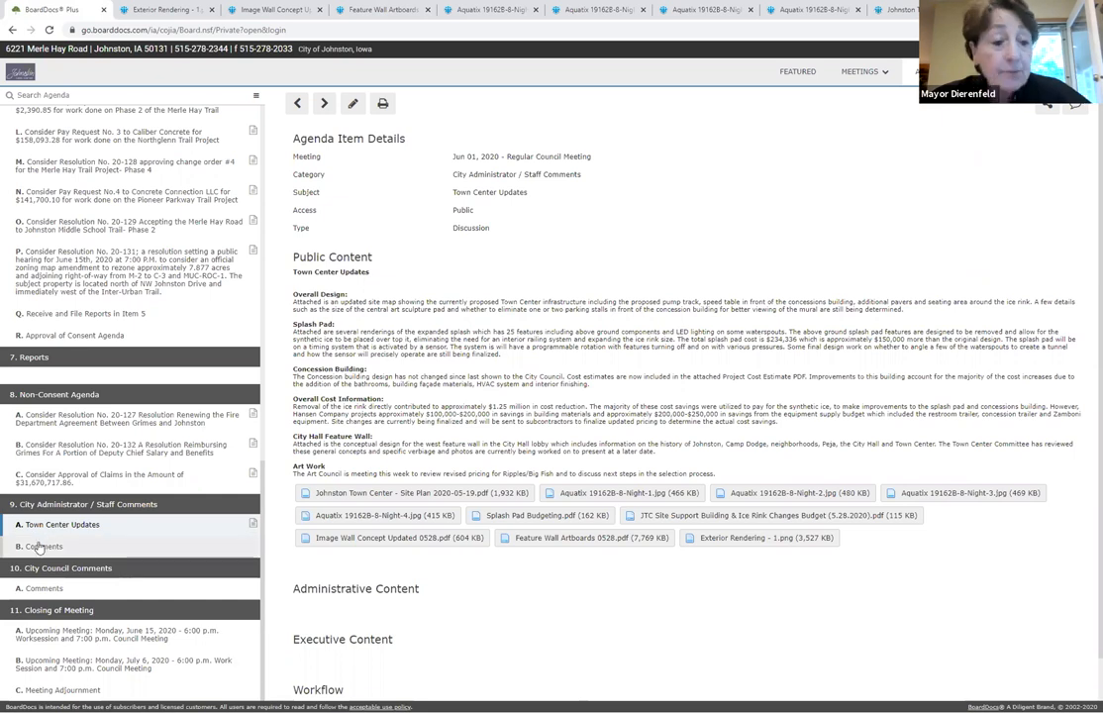
# Step: Show the Agenda Item Details for B. Comments under 9. City Administrator / Staff Comments
pyautogui.click(43, 547)
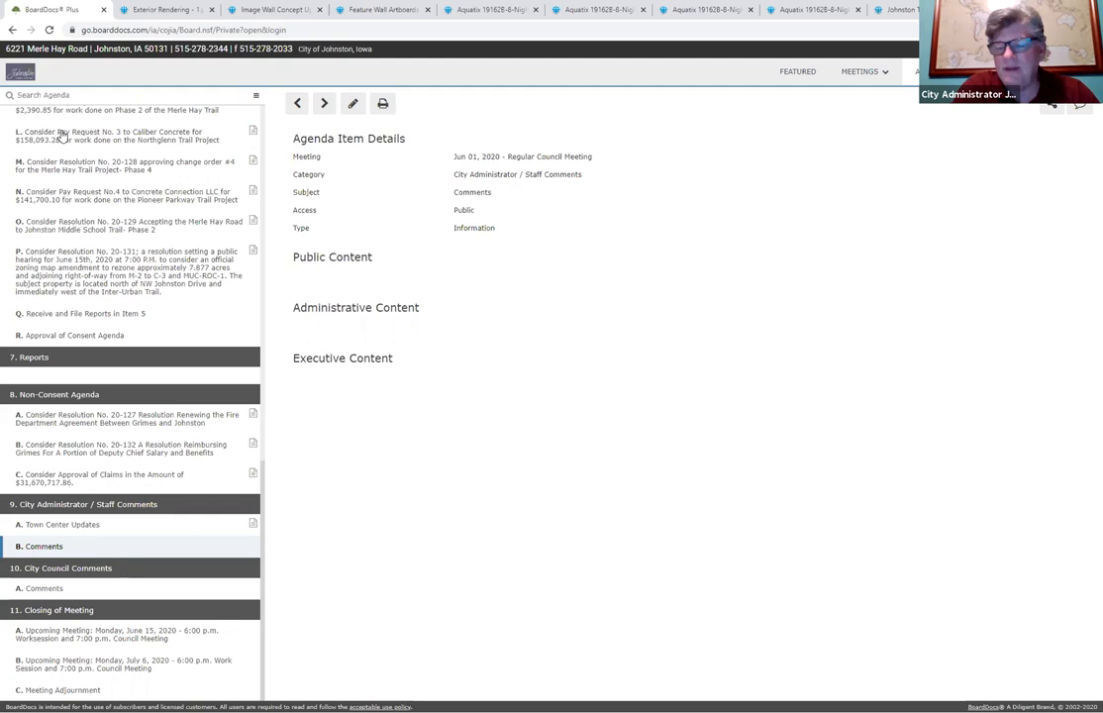
pyautogui.moveTo(814, 73)
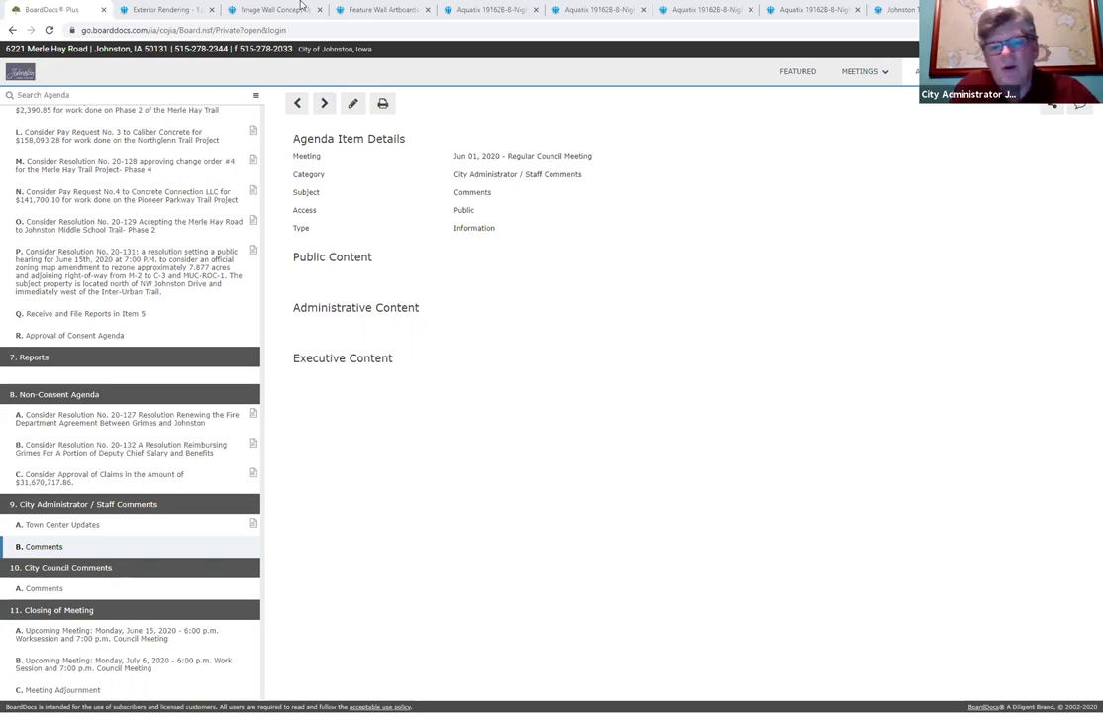
pyautogui.moveTo(353, 210)
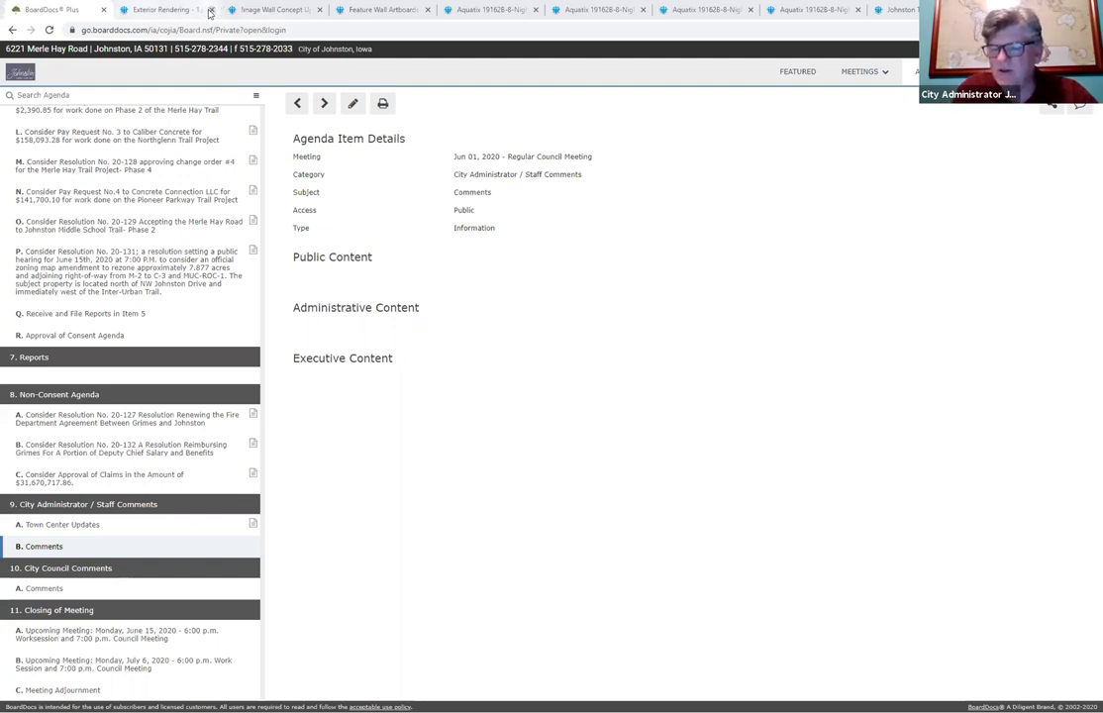
pyautogui.click(210, 8)
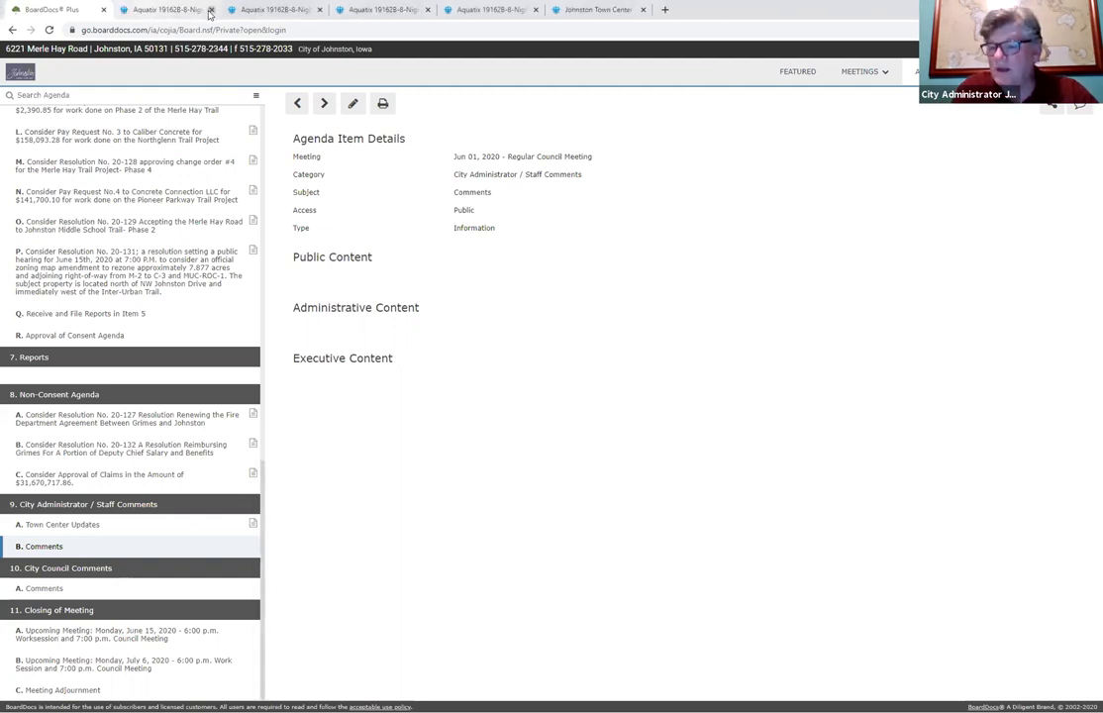
pyautogui.click(210, 8)
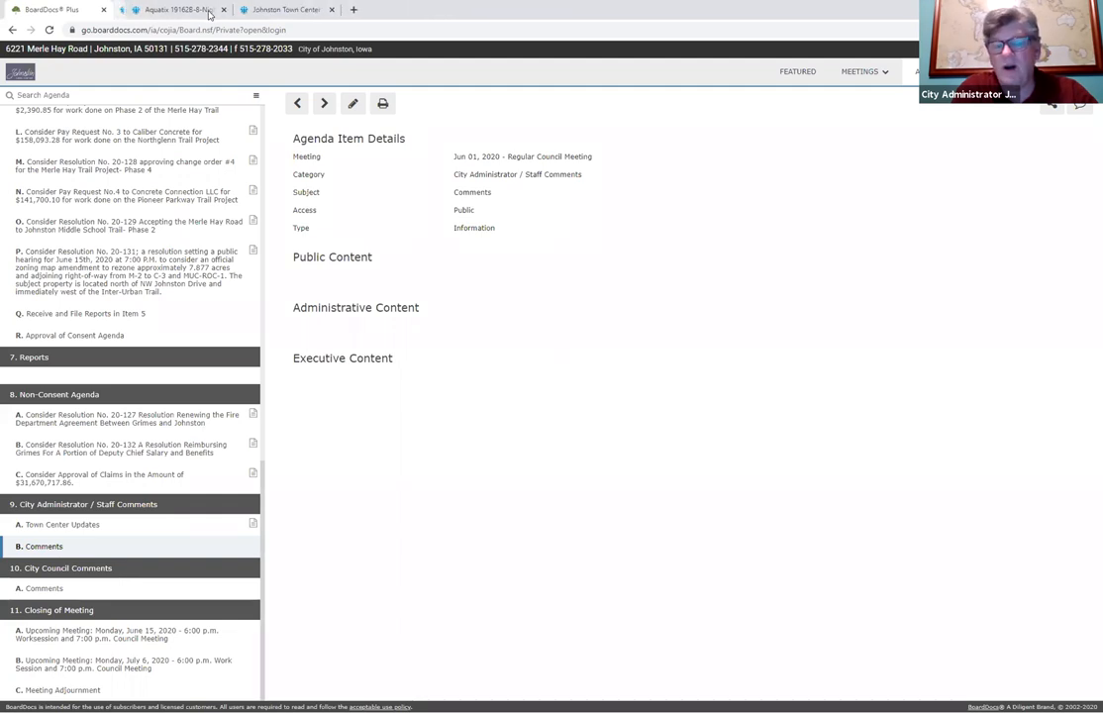
pyautogui.click(222, 8)
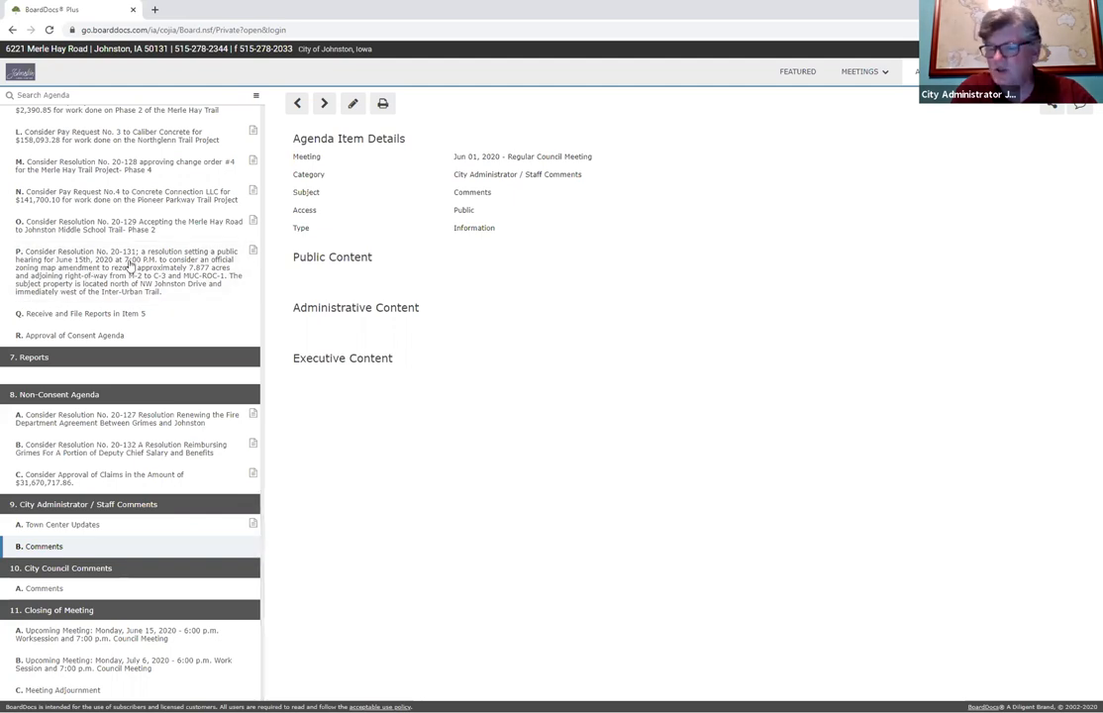
pyautogui.moveTo(341, 226)
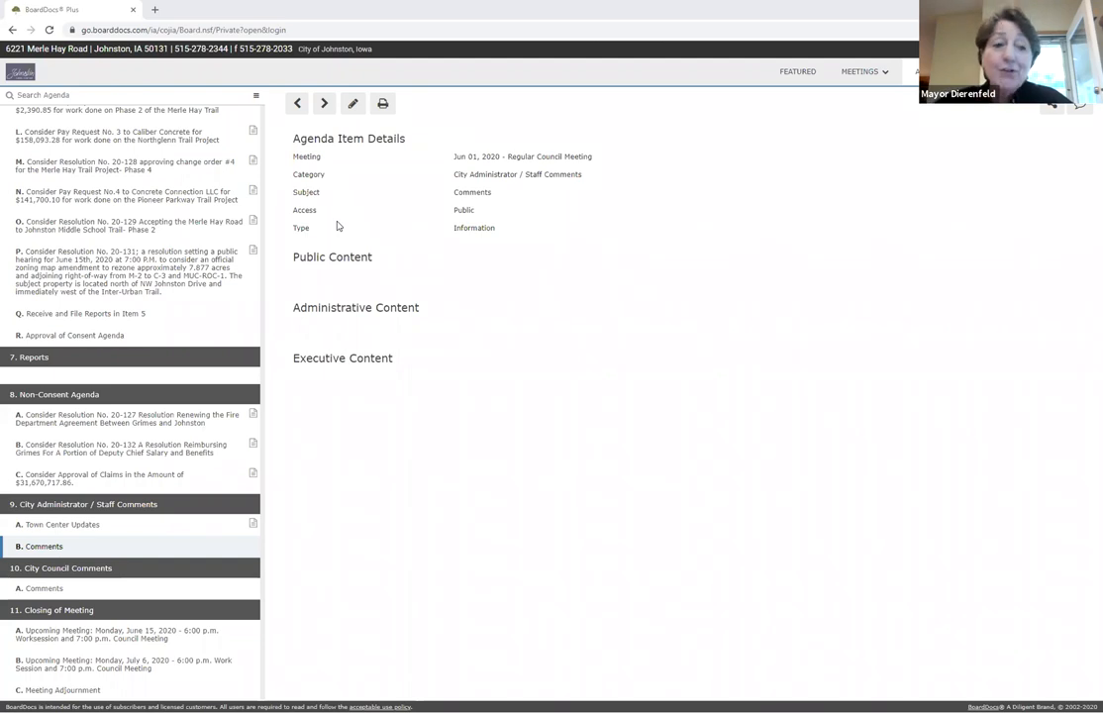
pyautogui.moveTo(1054, 321)
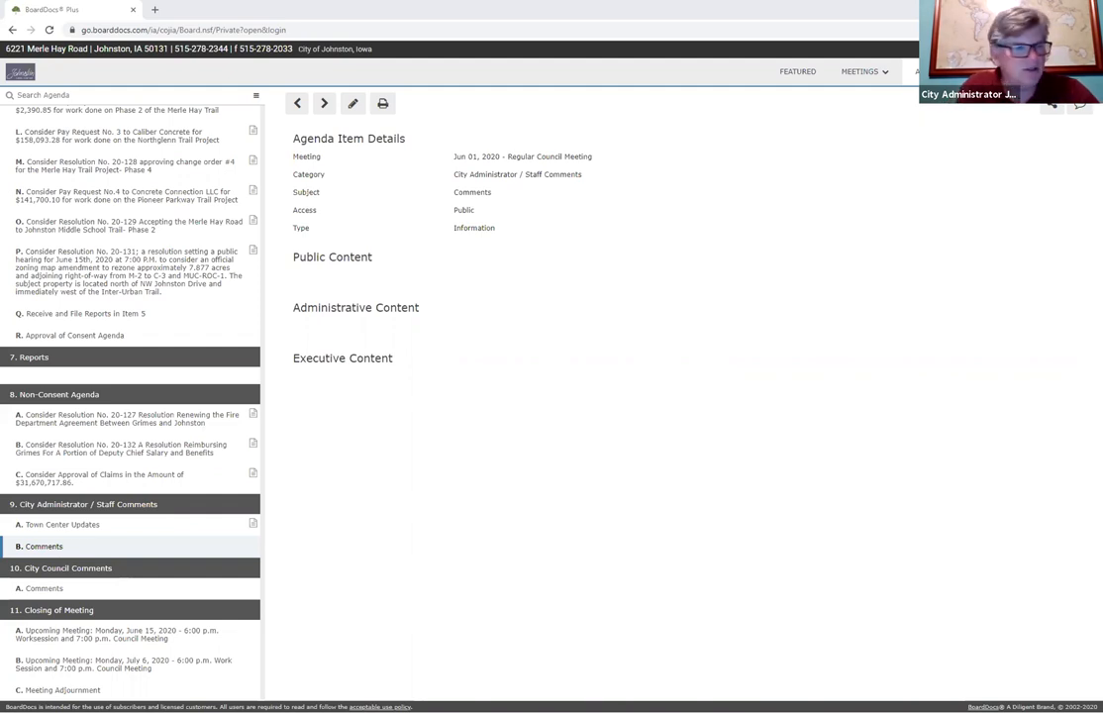
pyautogui.moveTo(118, 348)
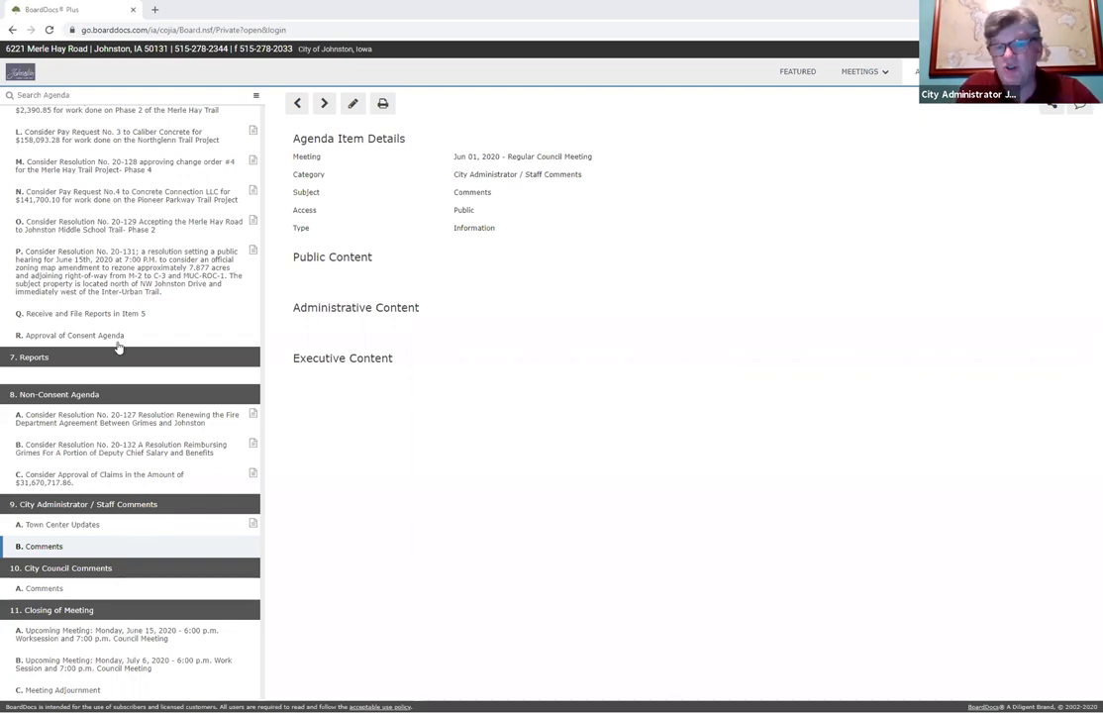